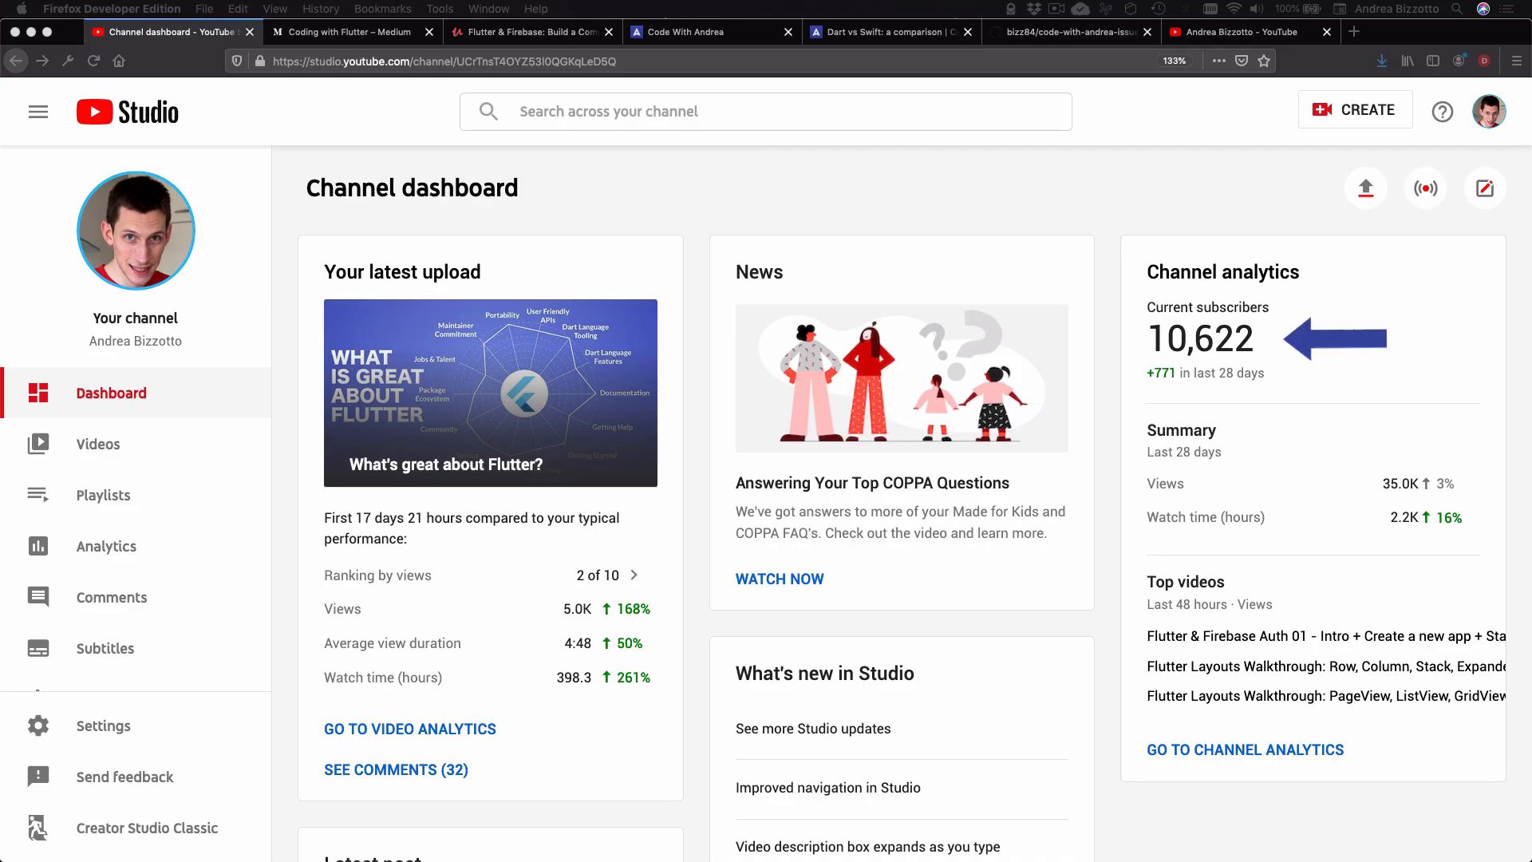
mouse_move(1240, 416)
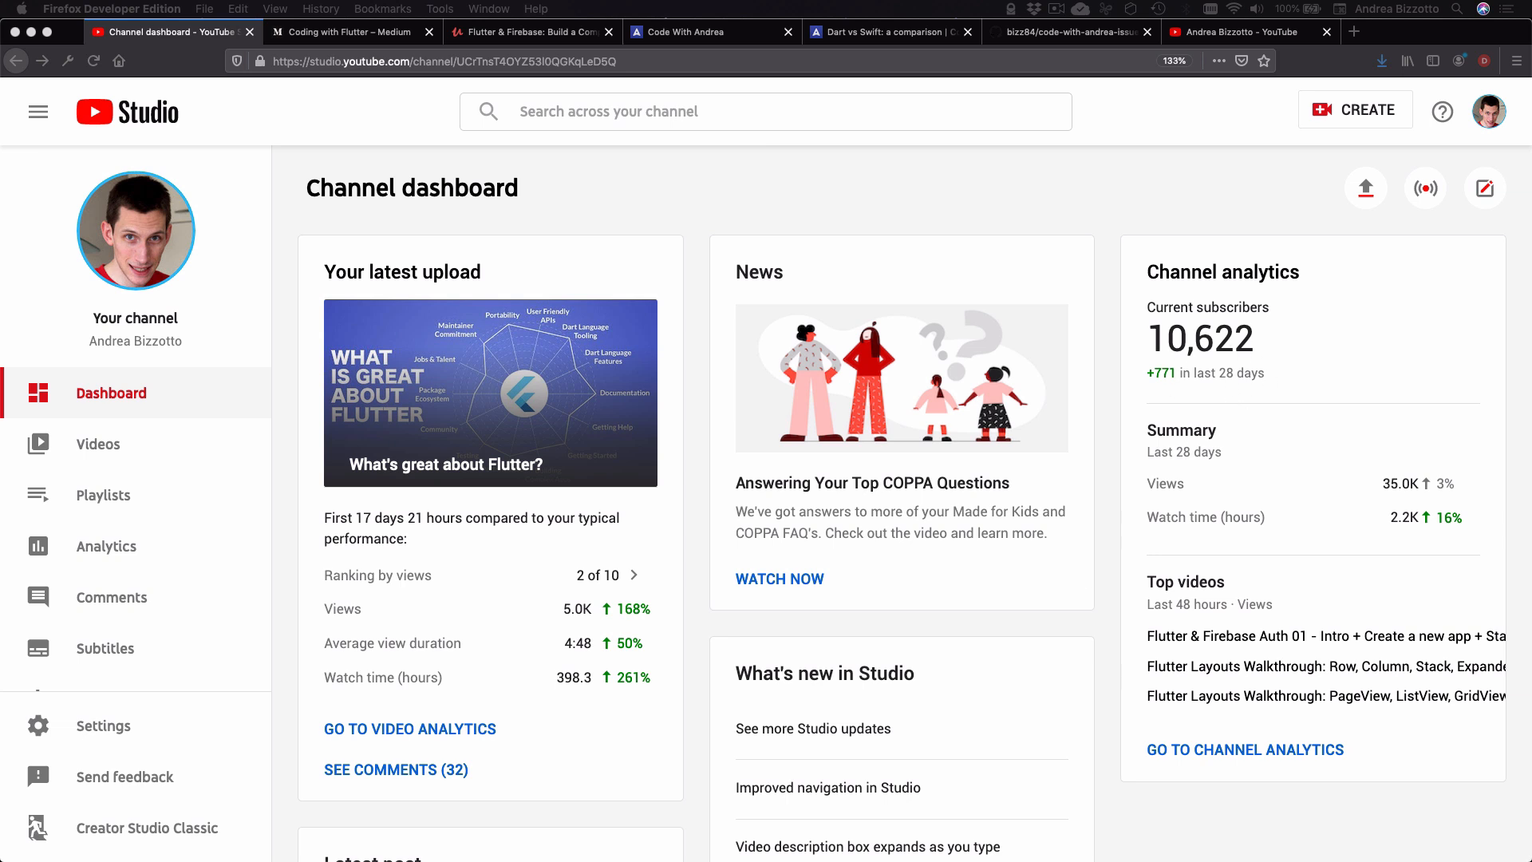
Switch to the Coding with Flutter Medium publication and scroll through its article list
click(347, 32)
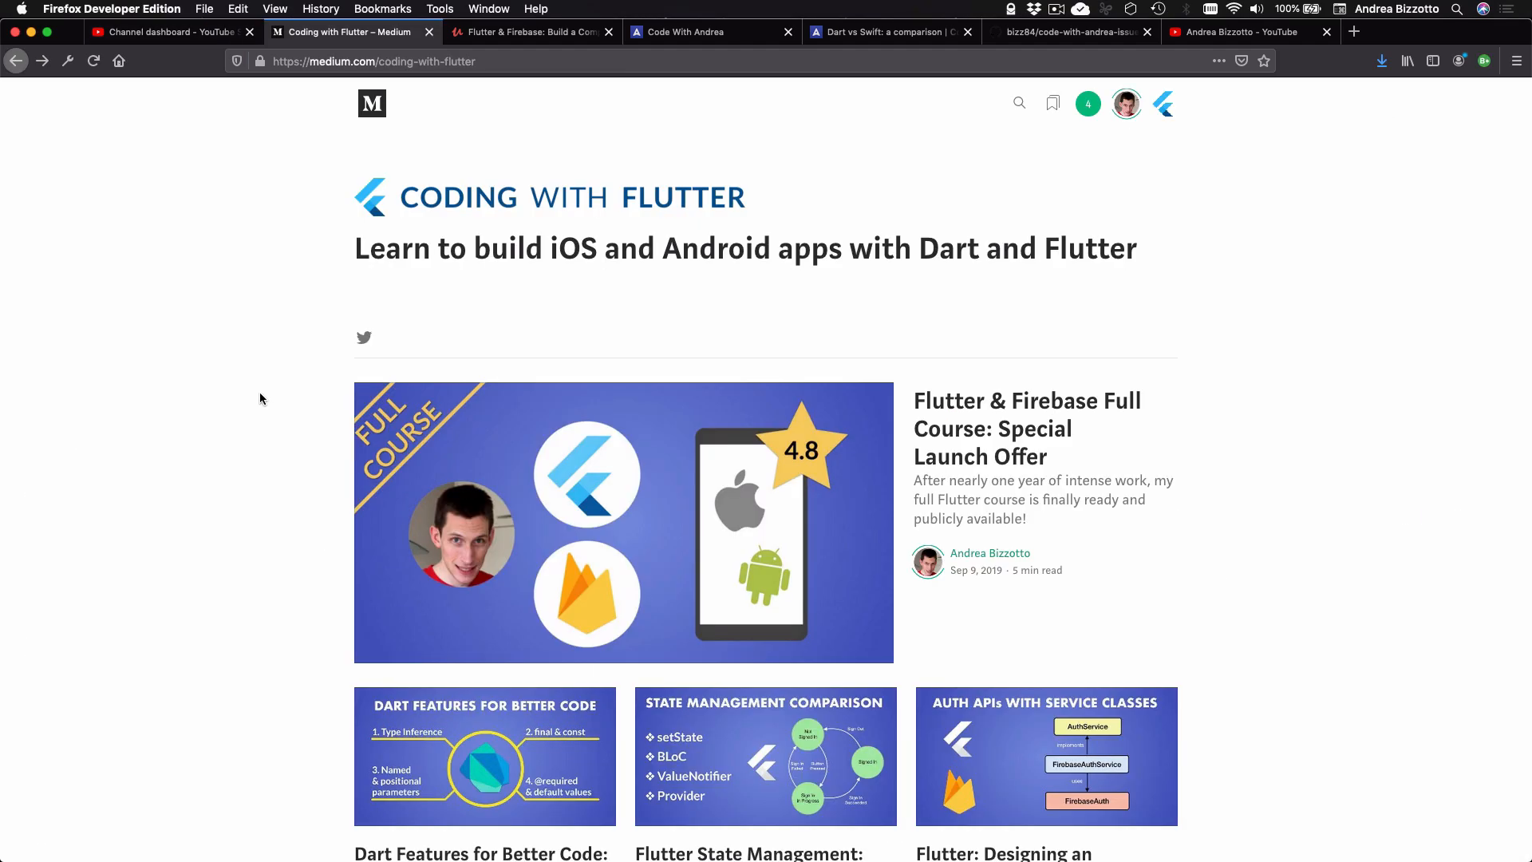
scroll(down, 3)
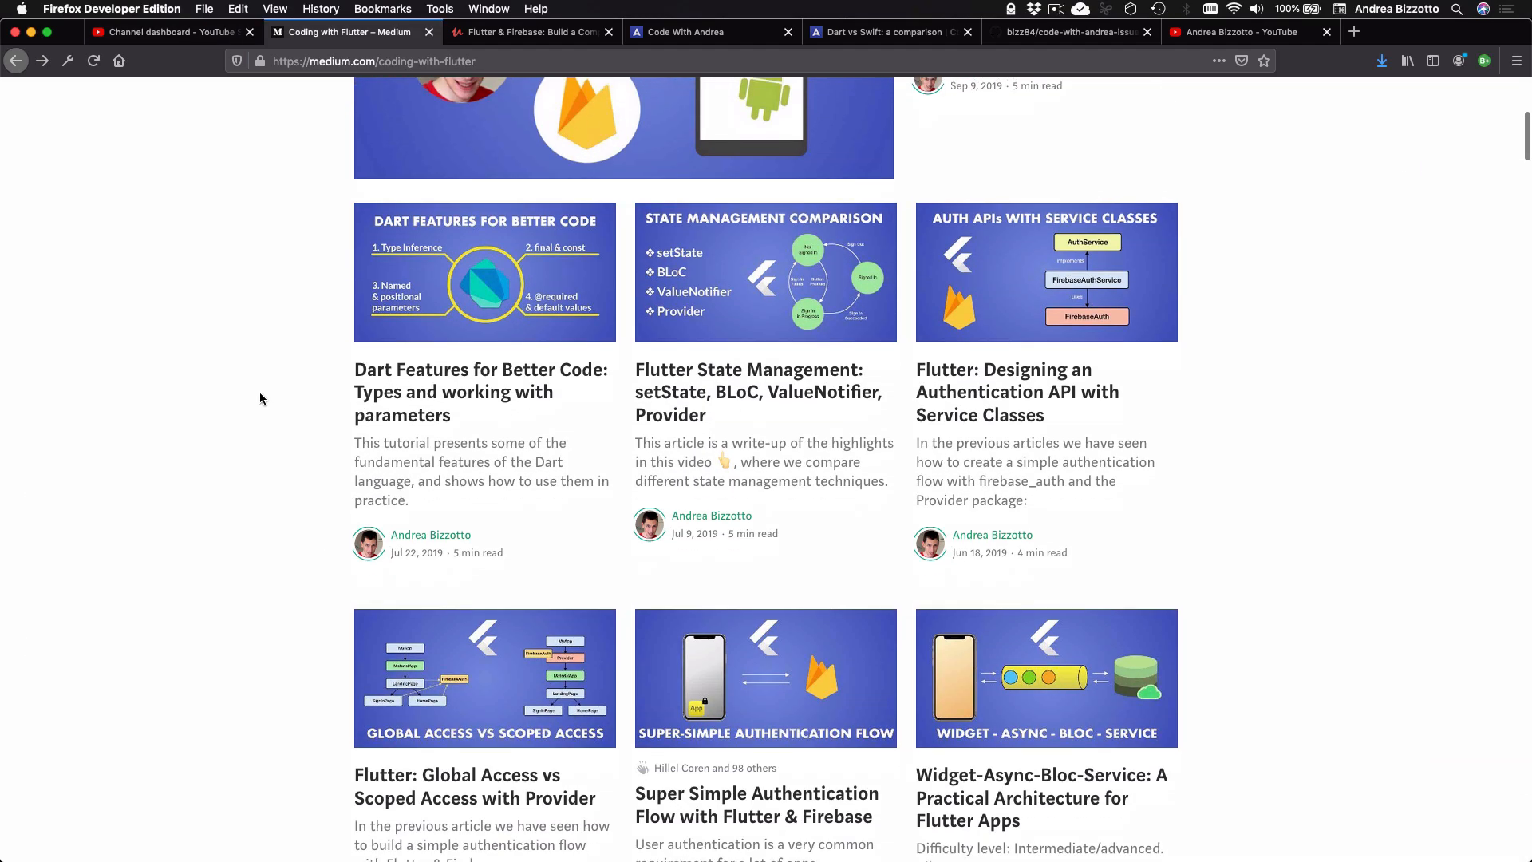
scroll(down, 3)
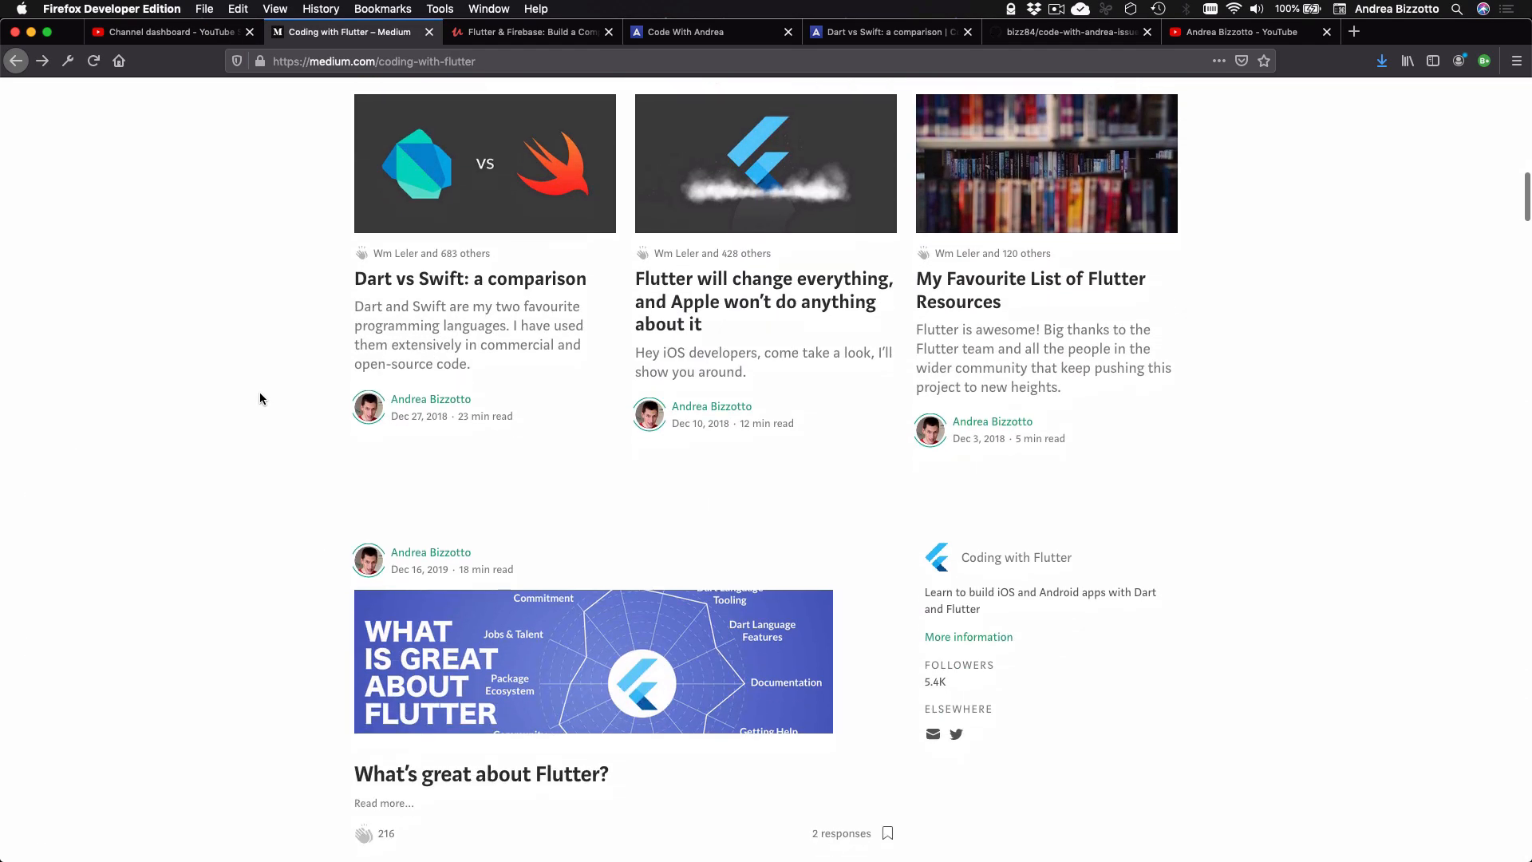
Show the Udemy Flutter & Firebase course page, then the Code With Andrea site
click(528, 32)
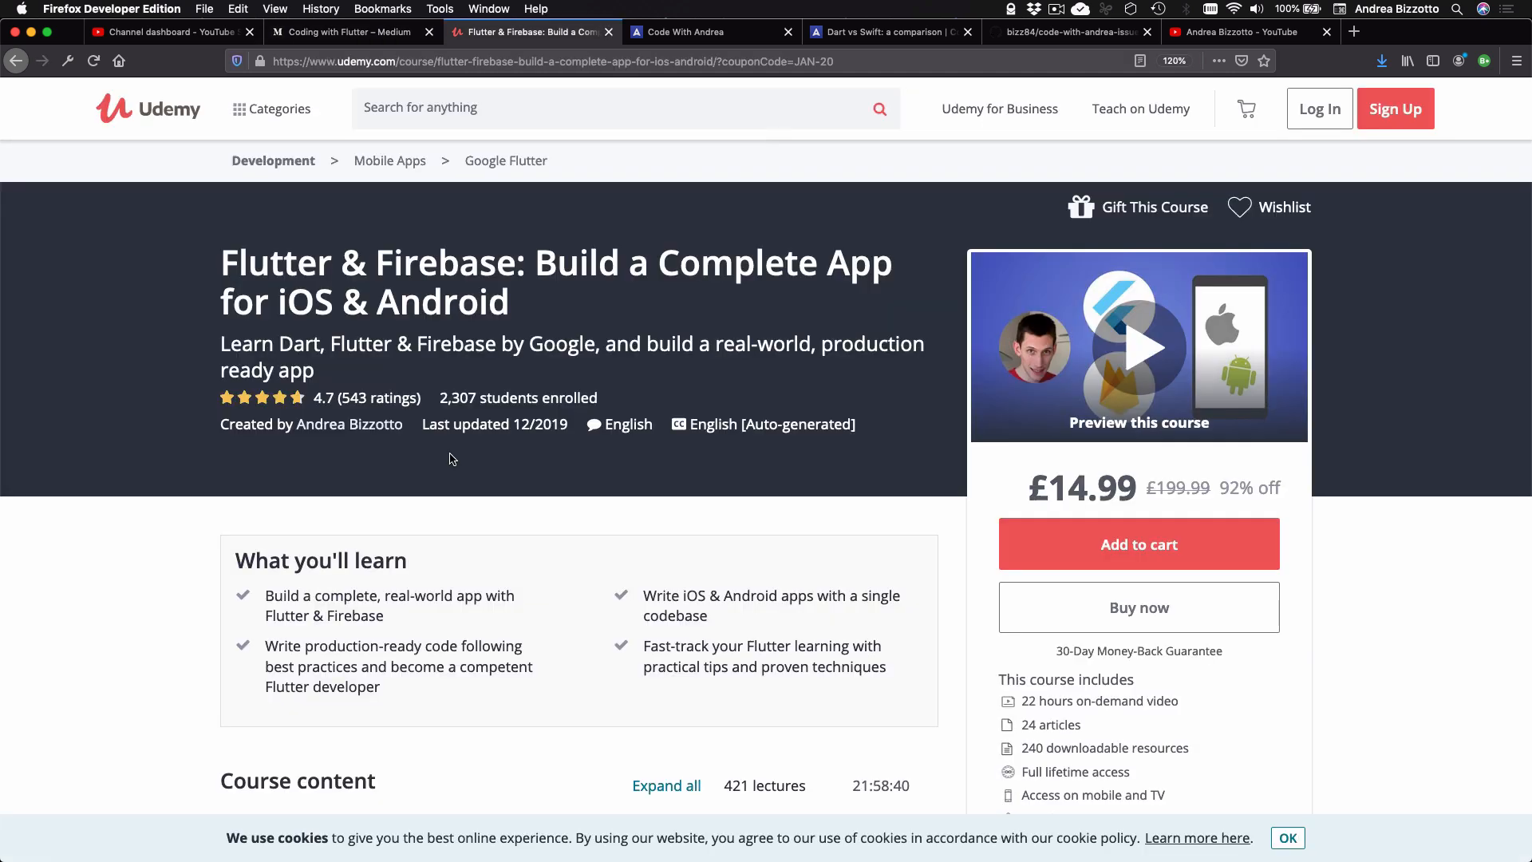
mouse_move(455, 356)
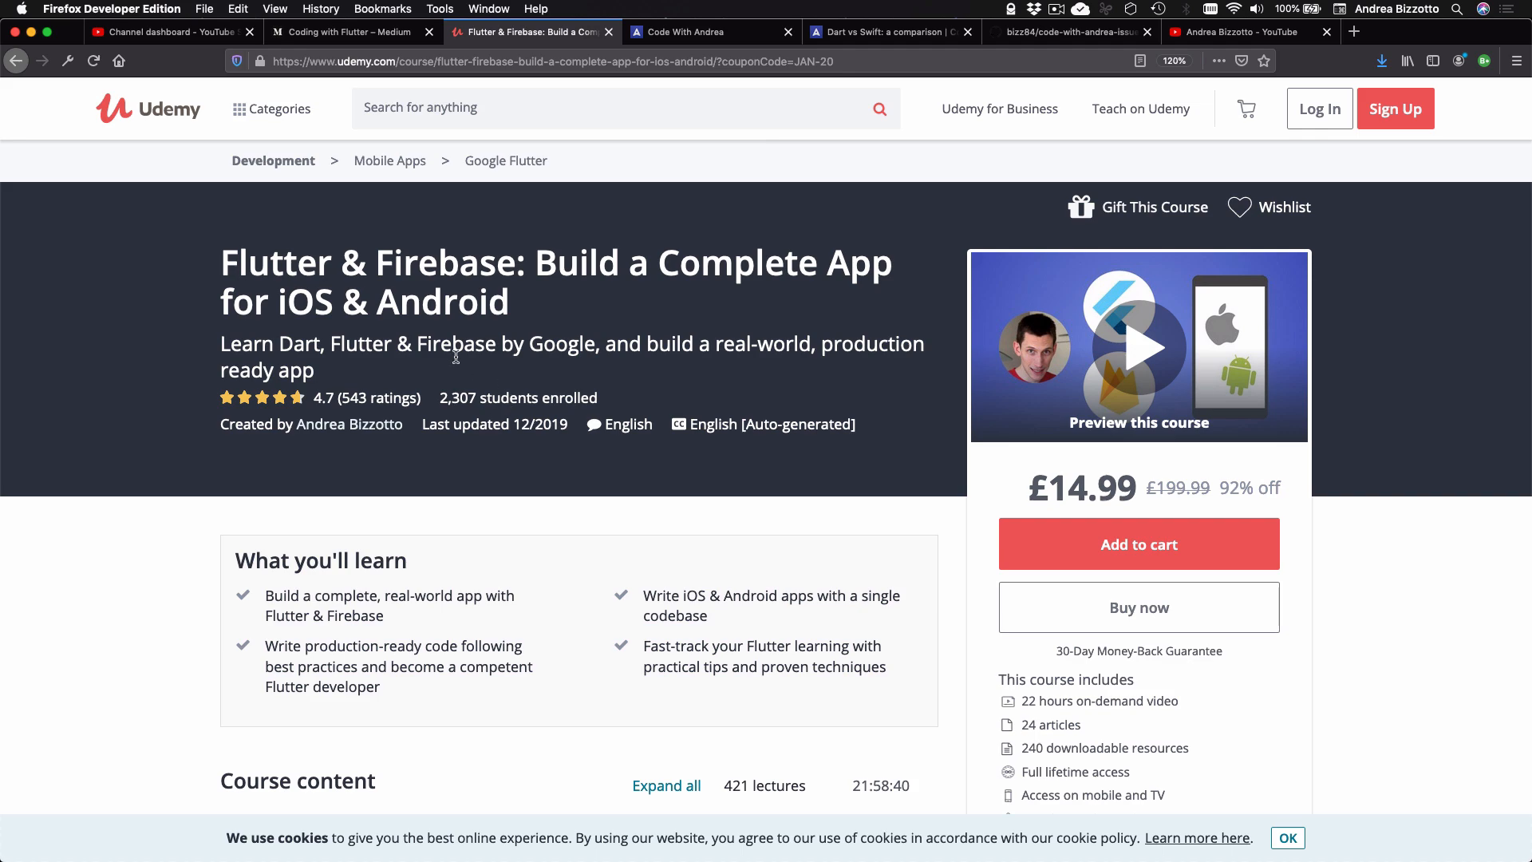
click(712, 32)
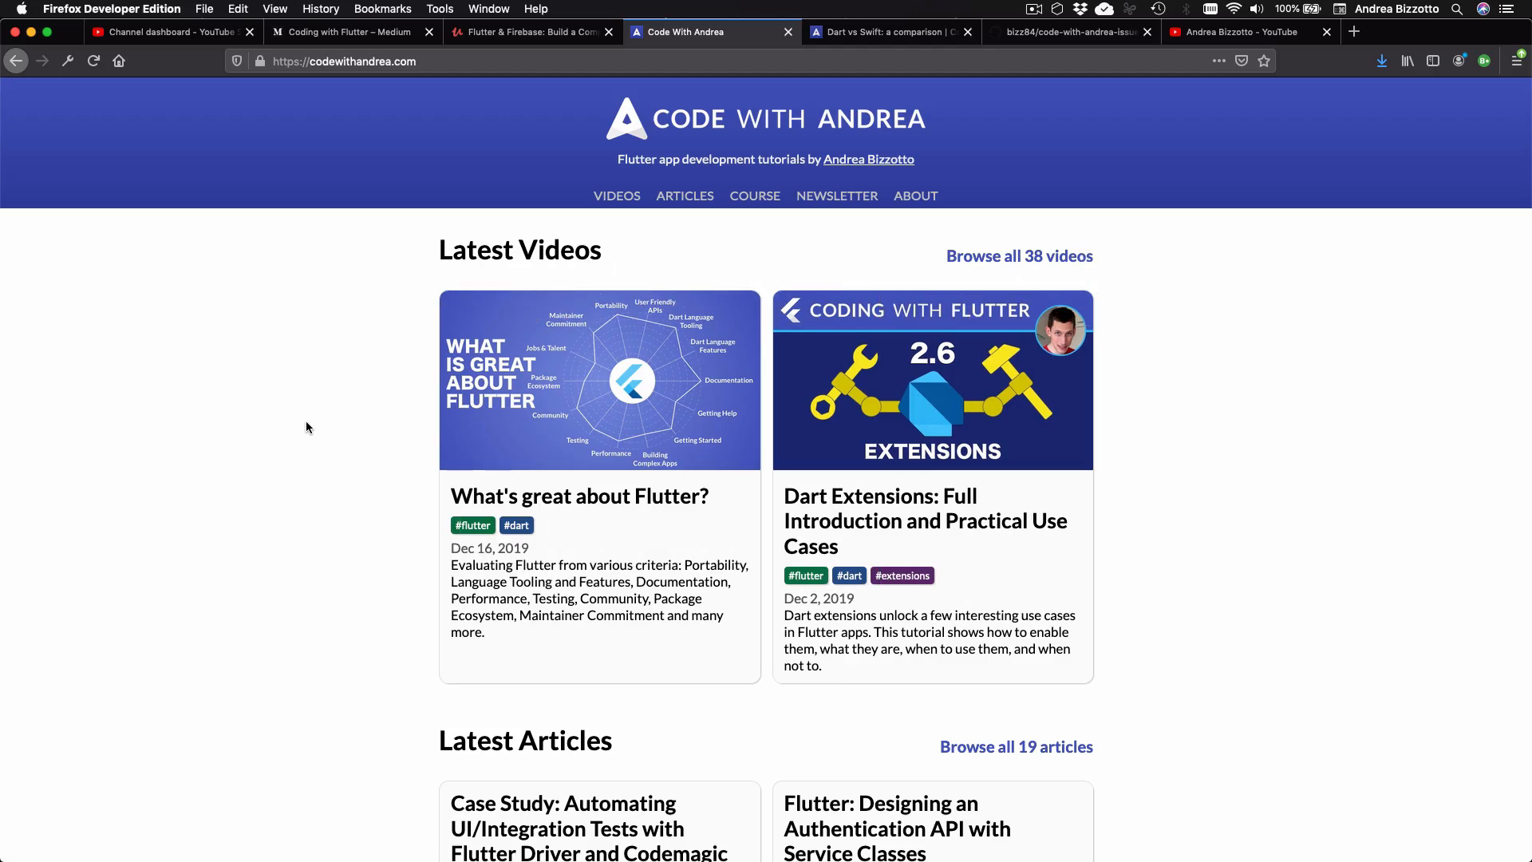
scroll(down, 3)
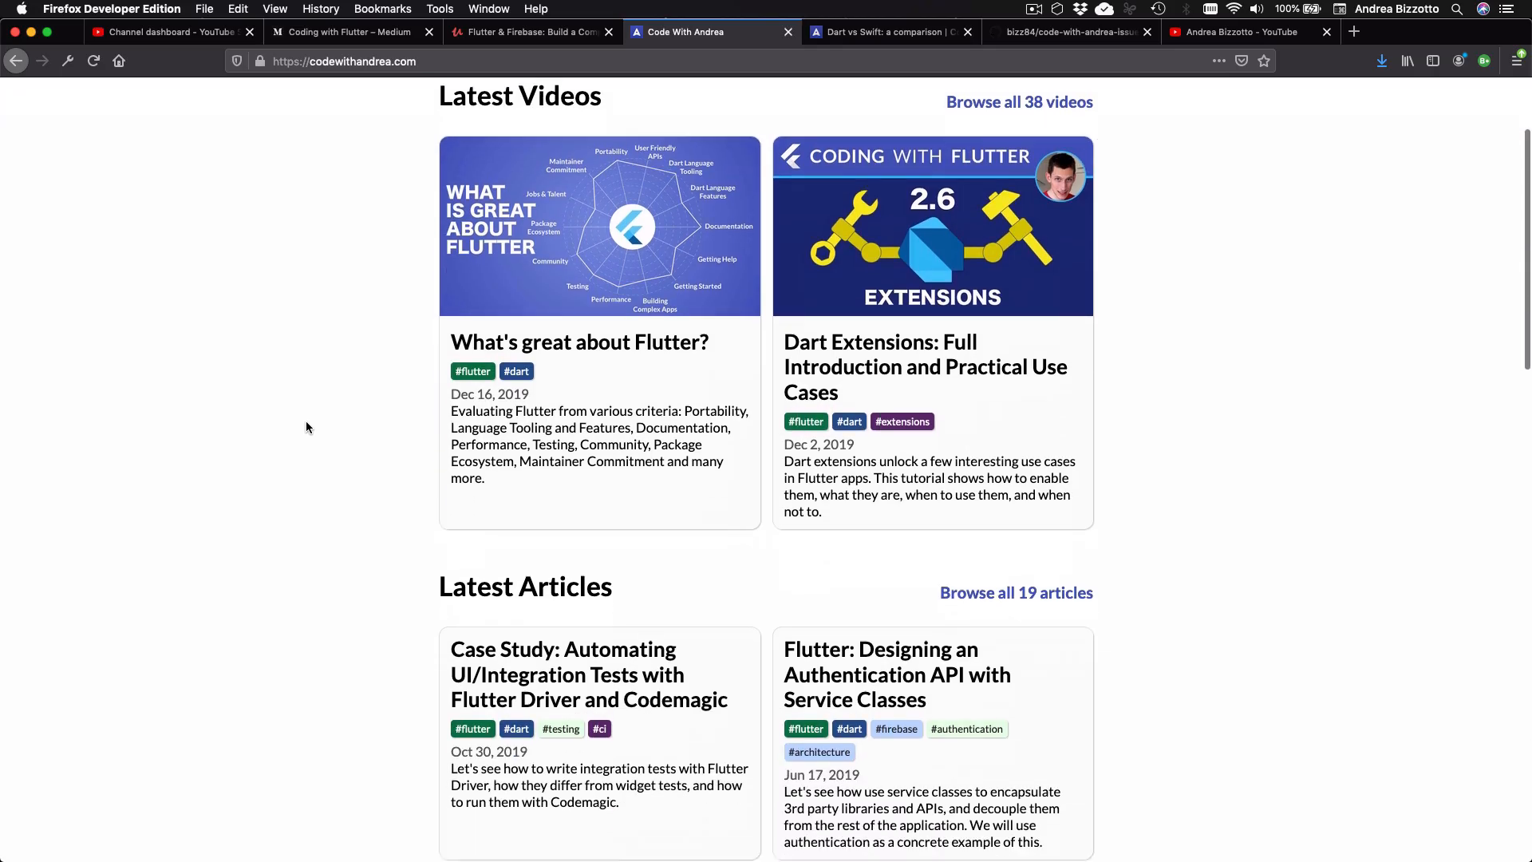
scroll(down, 3)
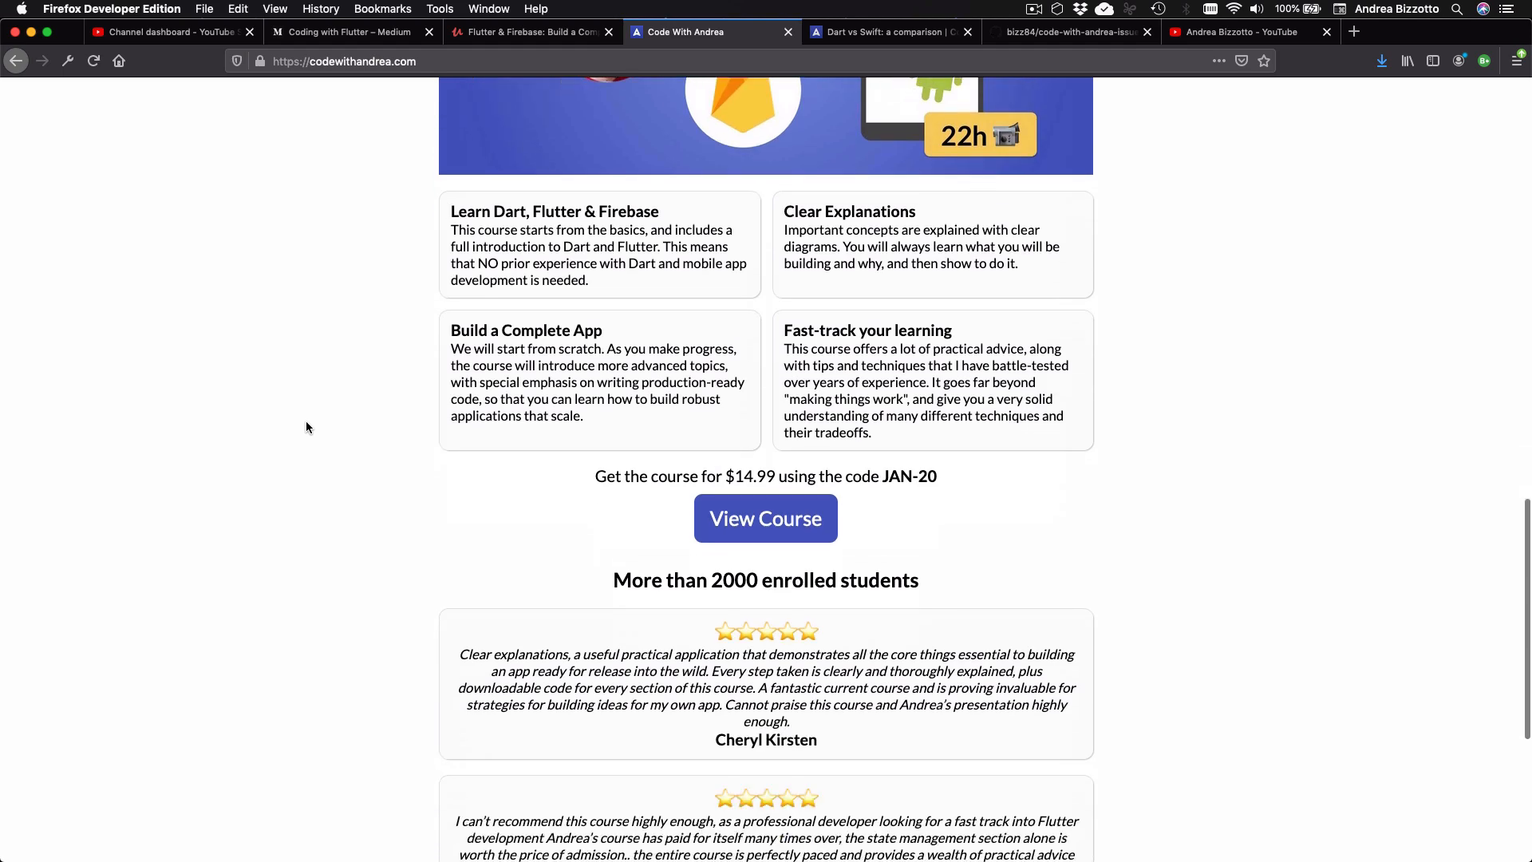
scroll(up, 3)
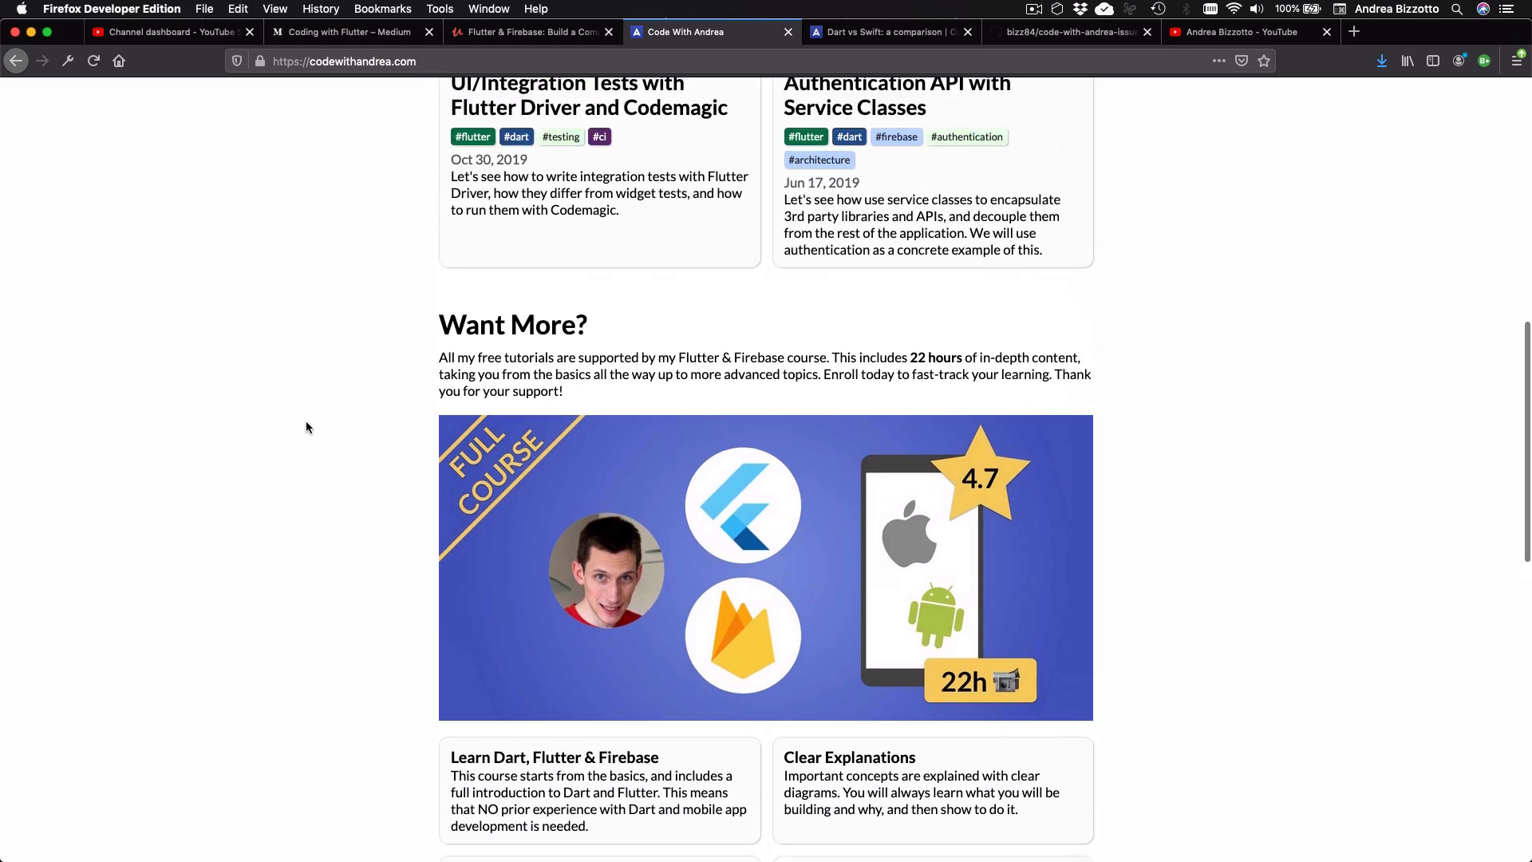
scroll(up, 3)
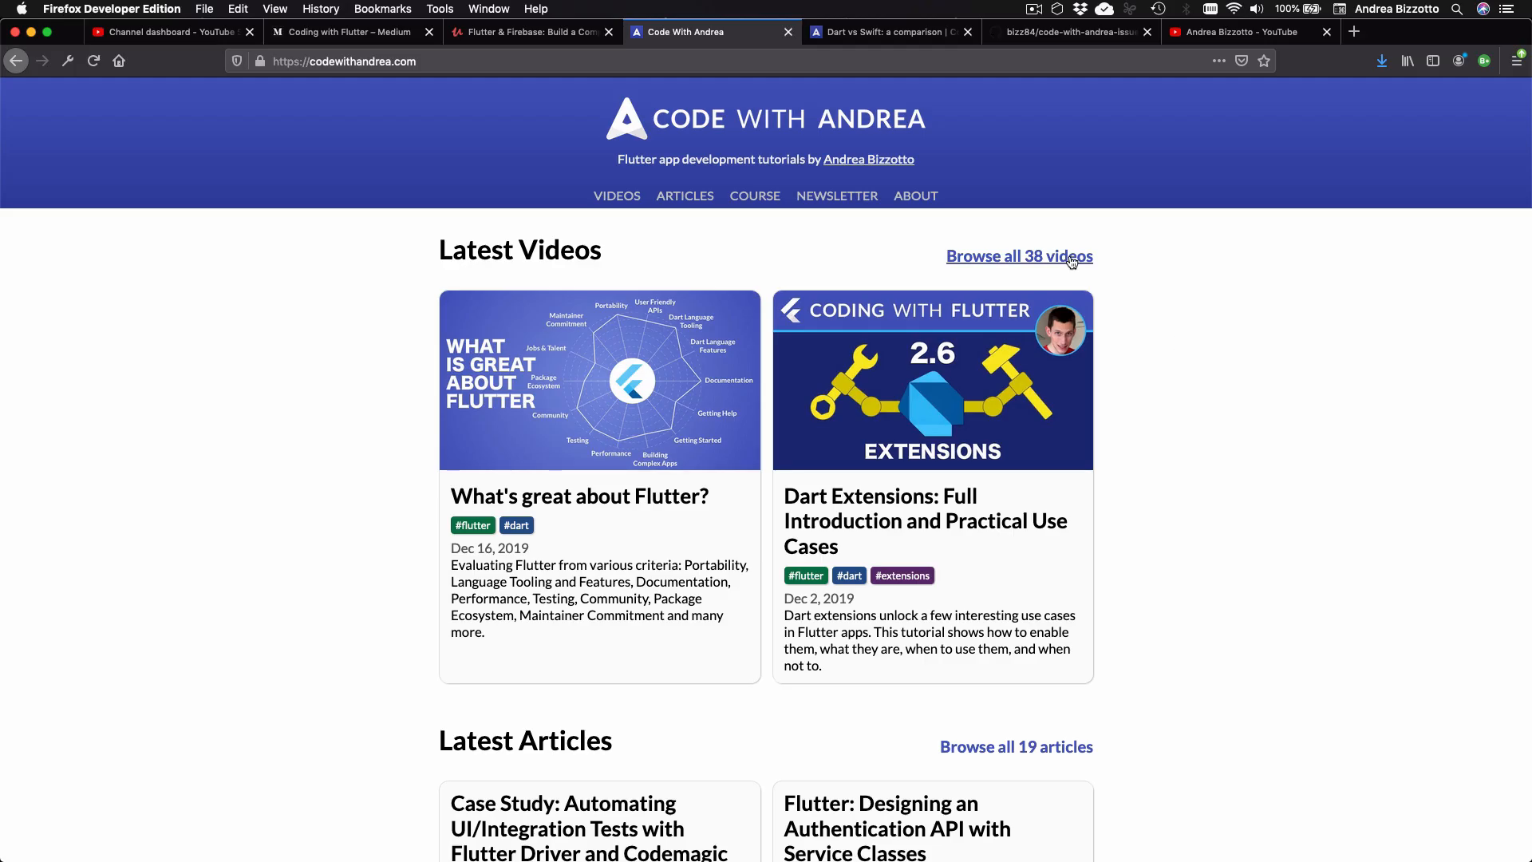
Browse the full list of all 38 videos on Code With Andrea
click(1020, 256)
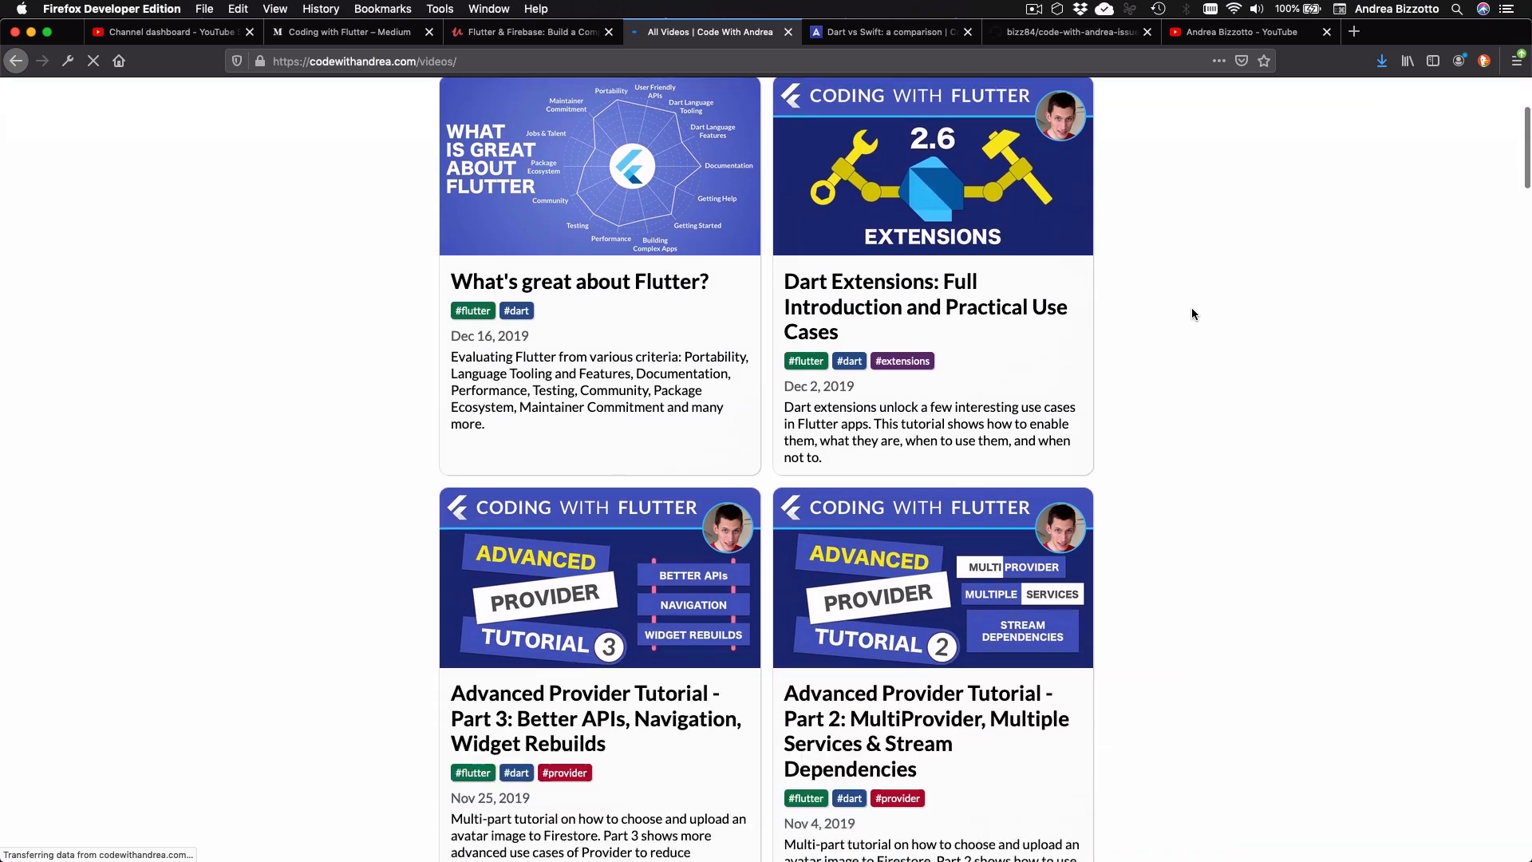
scroll(down, 3)
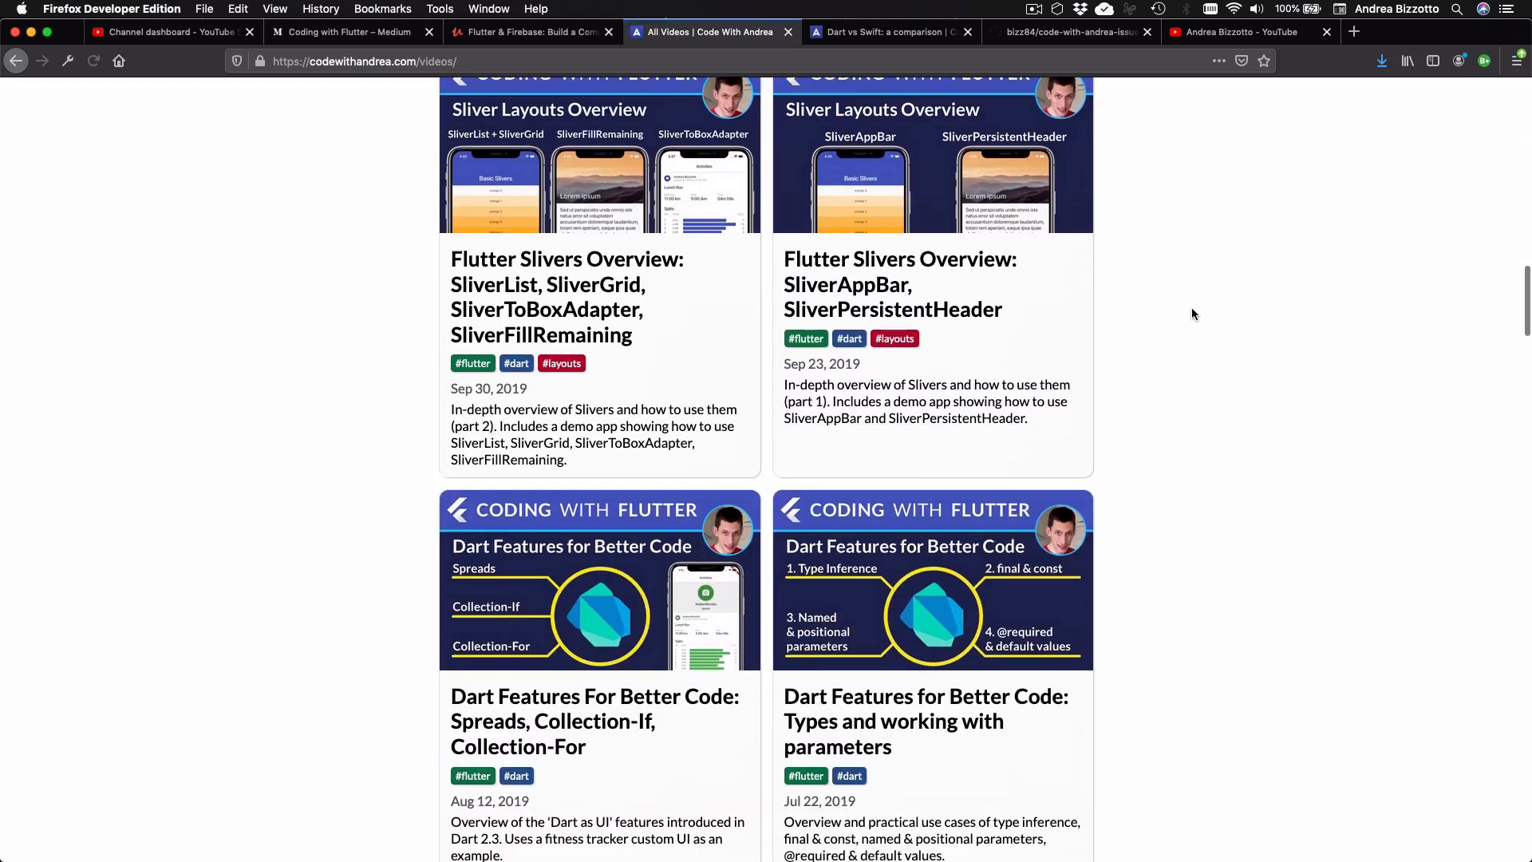
scroll(up, 3)
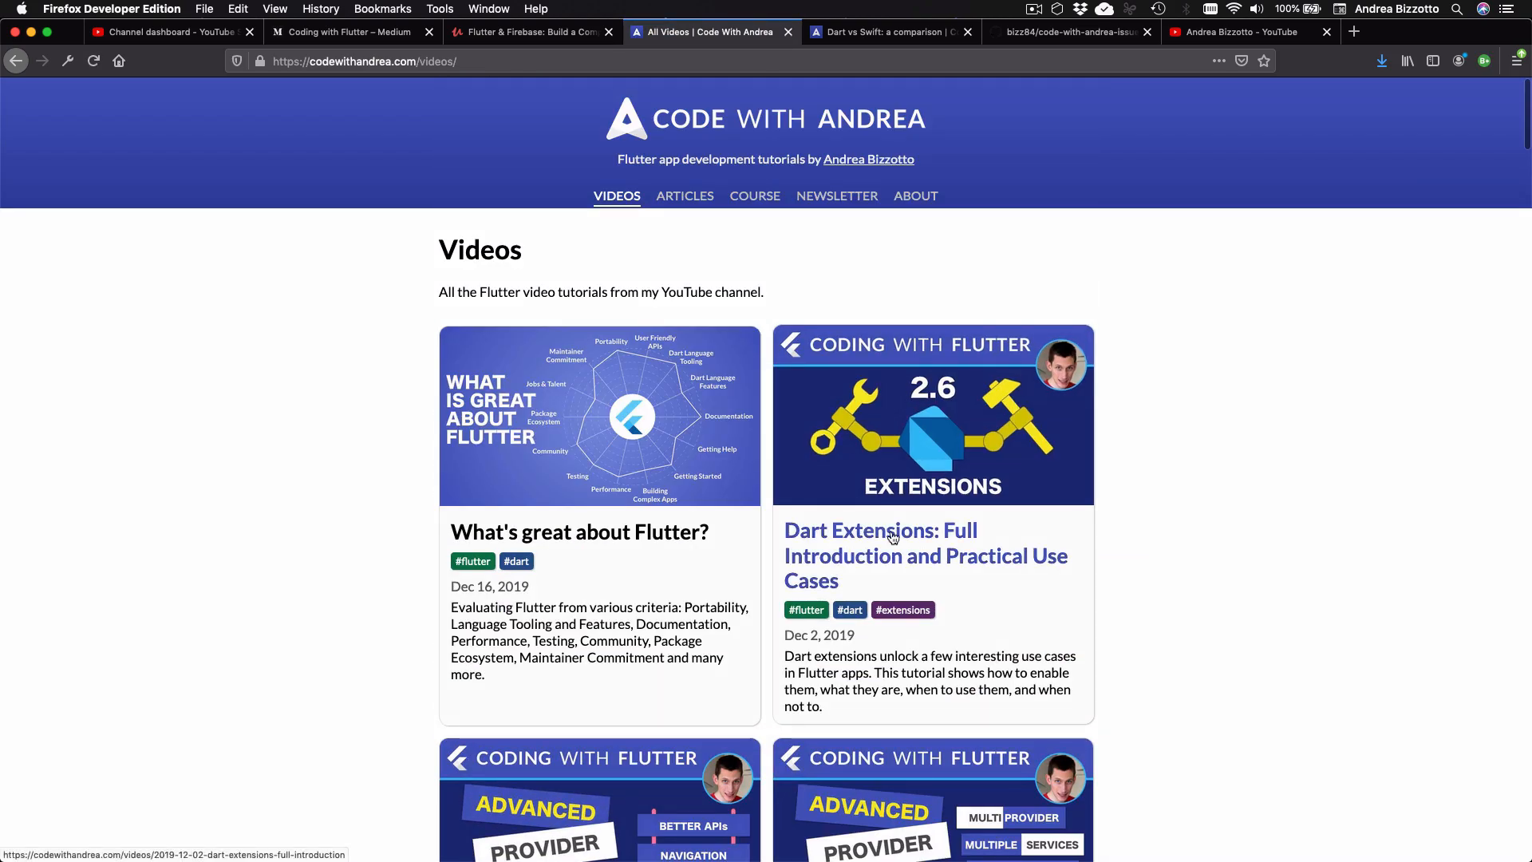
View the Dart Extensions tutorial page, then return to the videos list
click(924, 555)
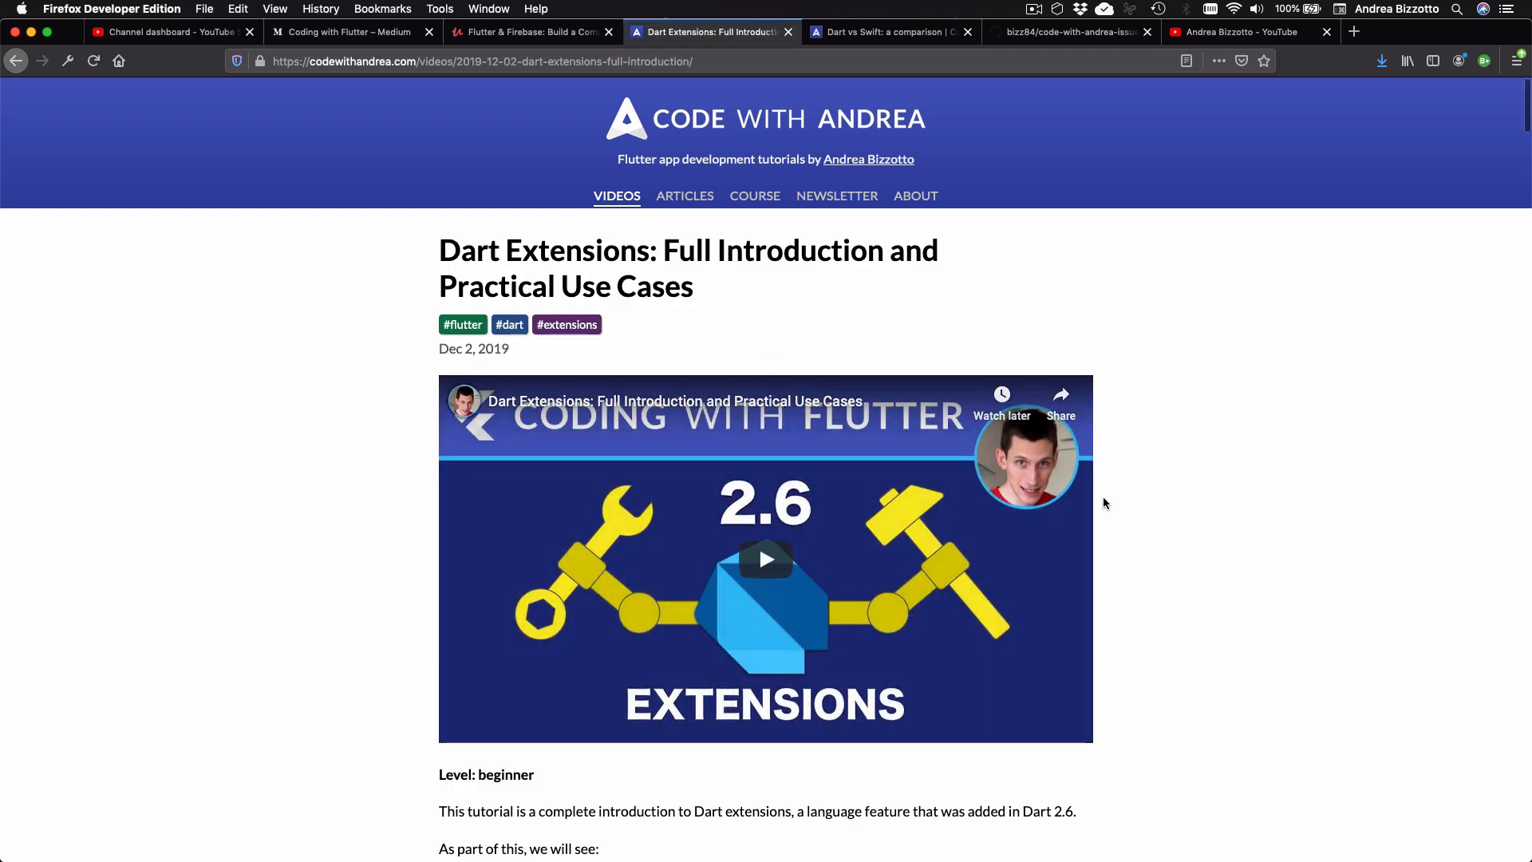
scroll(down, 3)
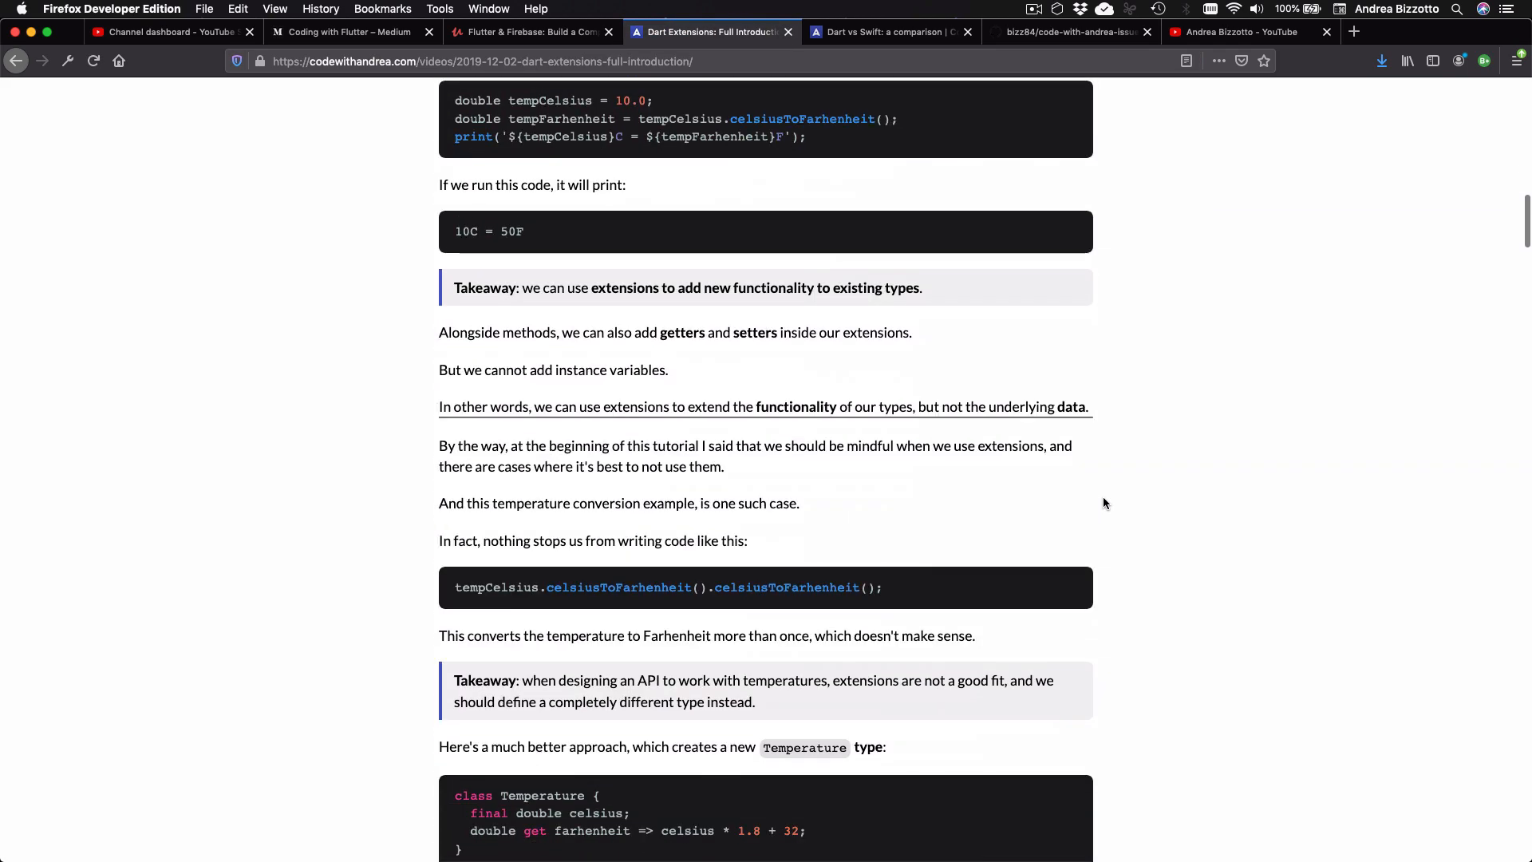
scroll(up, 3)
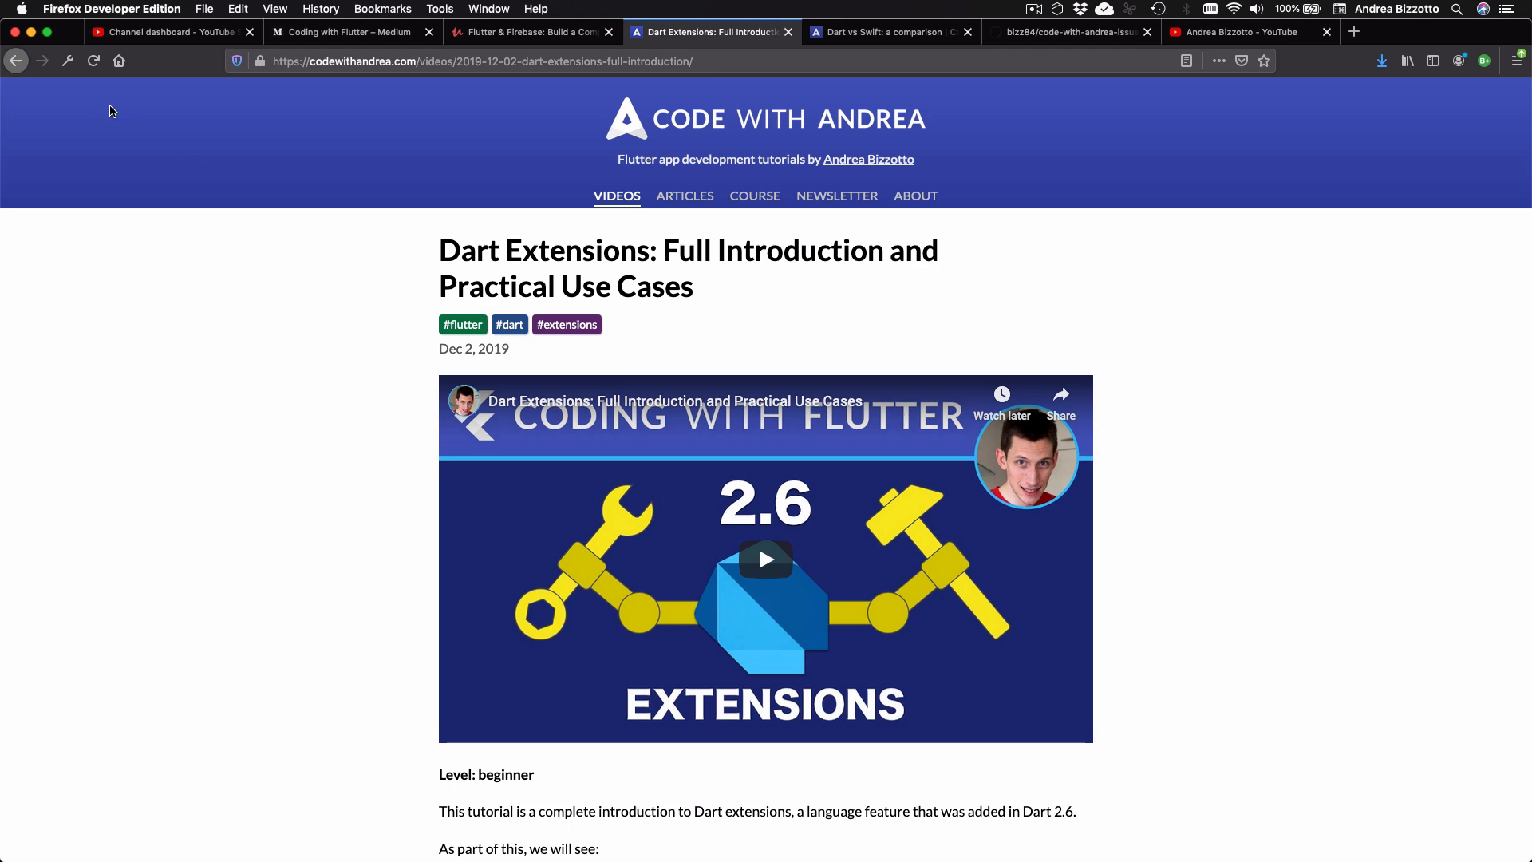
click(616, 195)
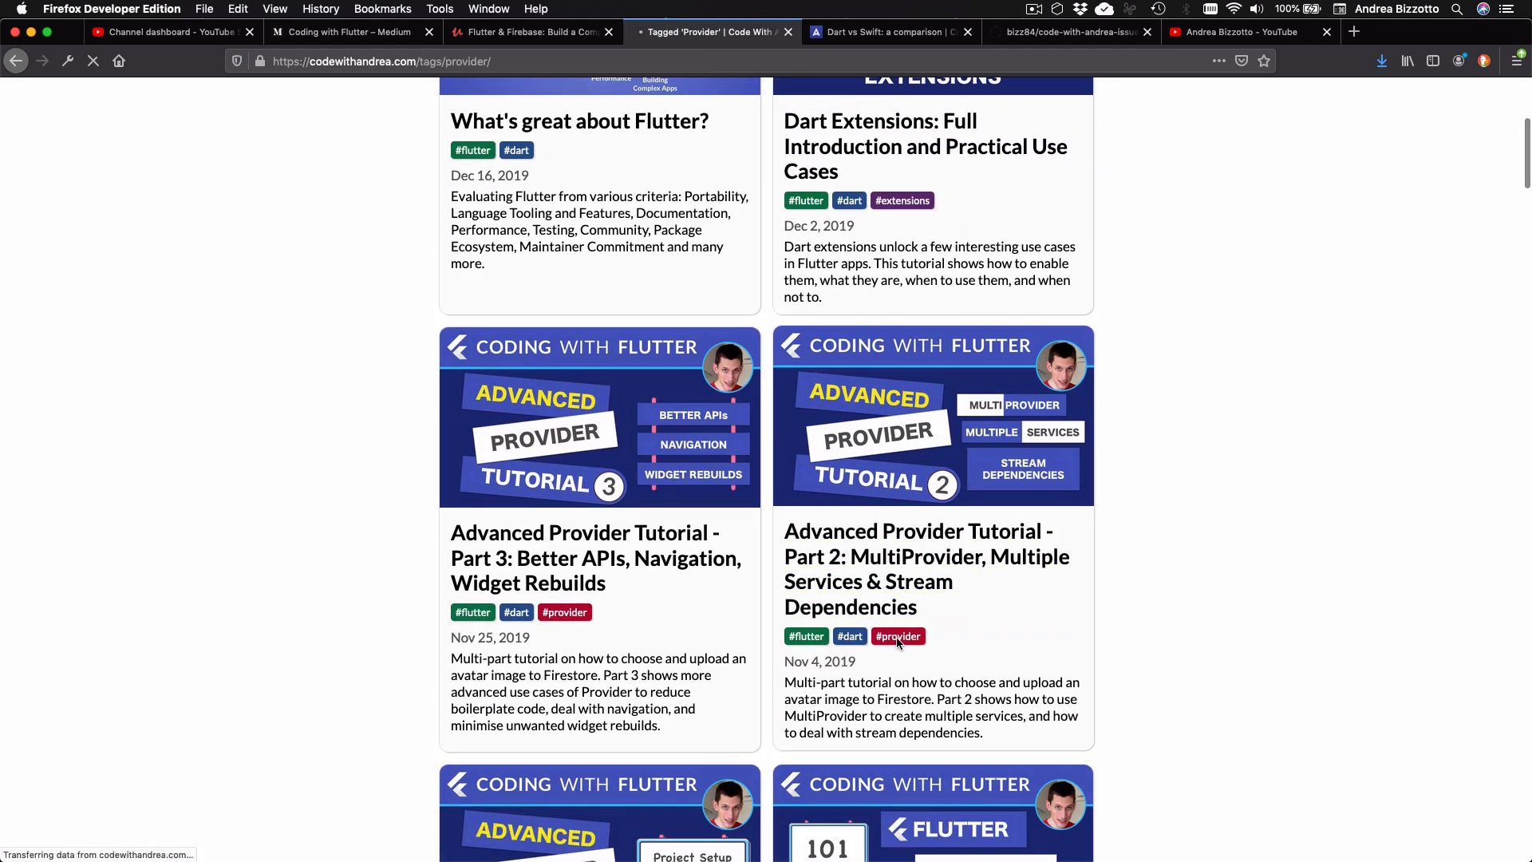
View the provider tag page and the all-tags list, then the Flutter & Firebase course page
scroll(down, 3)
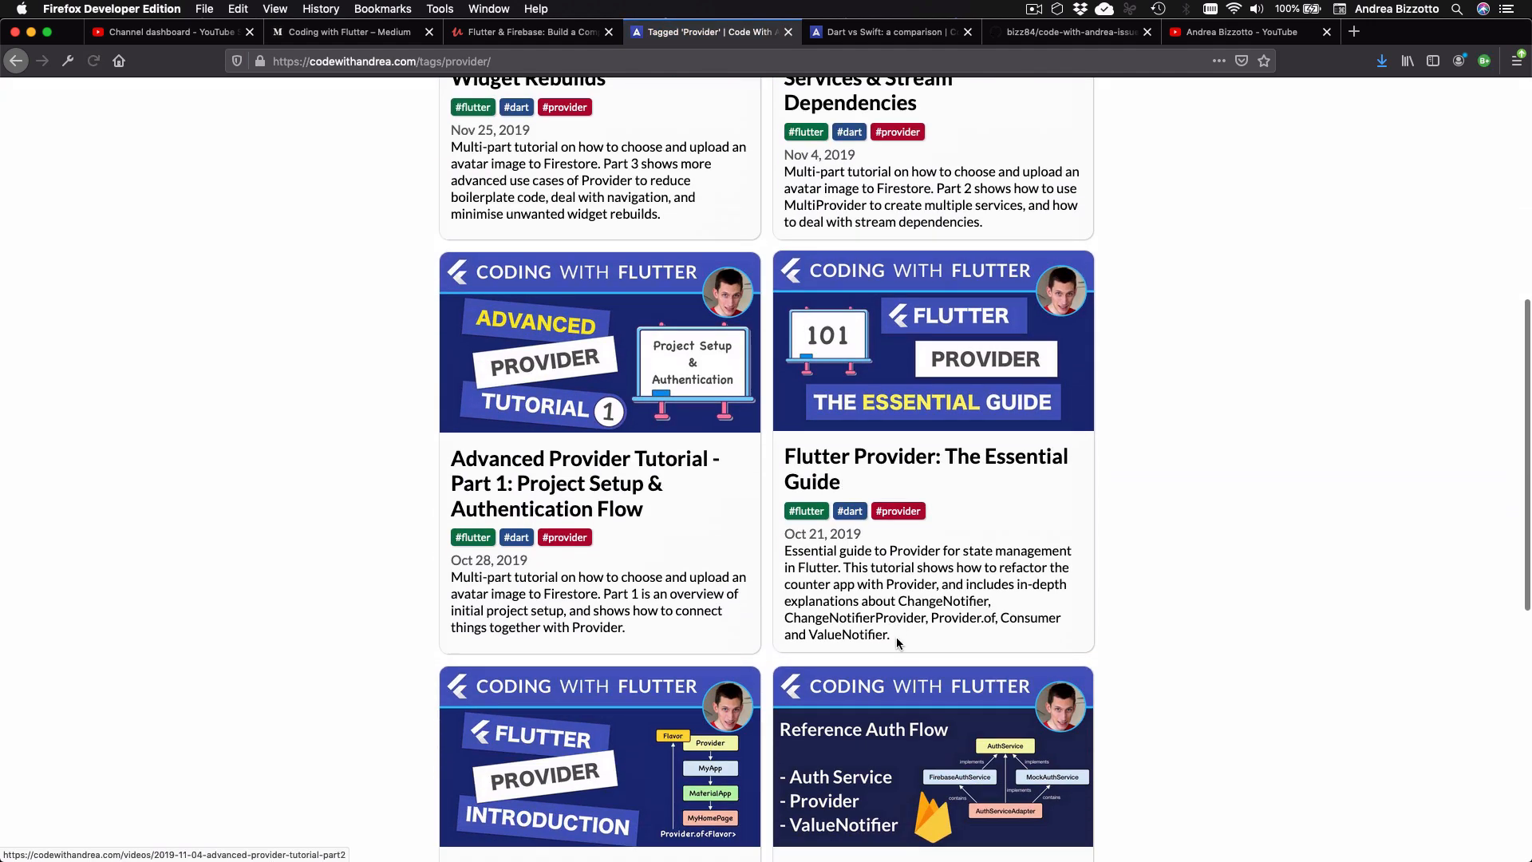
scroll(up, 3)
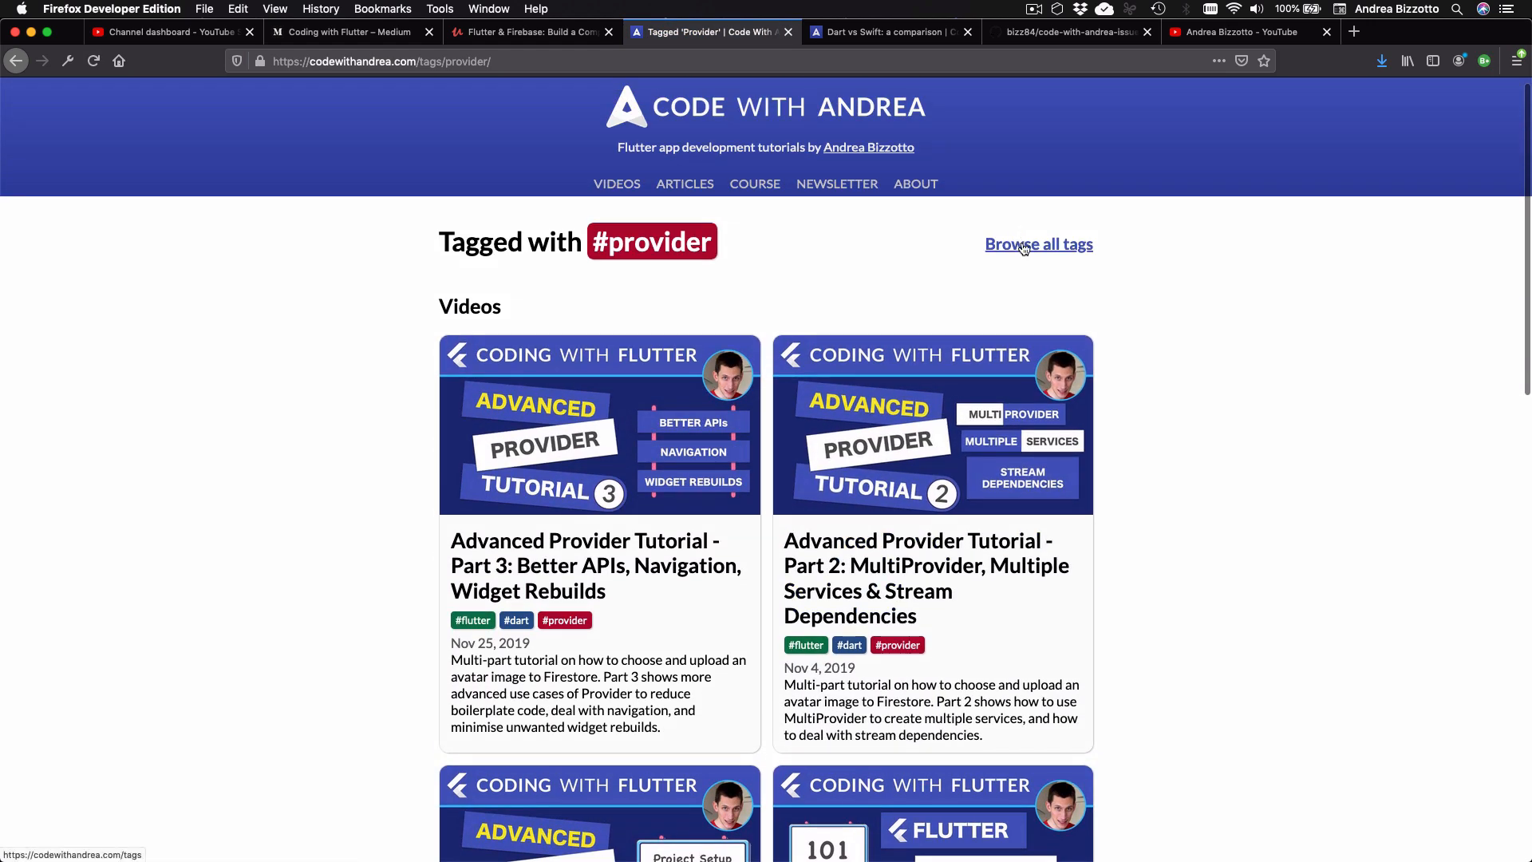
click(1038, 243)
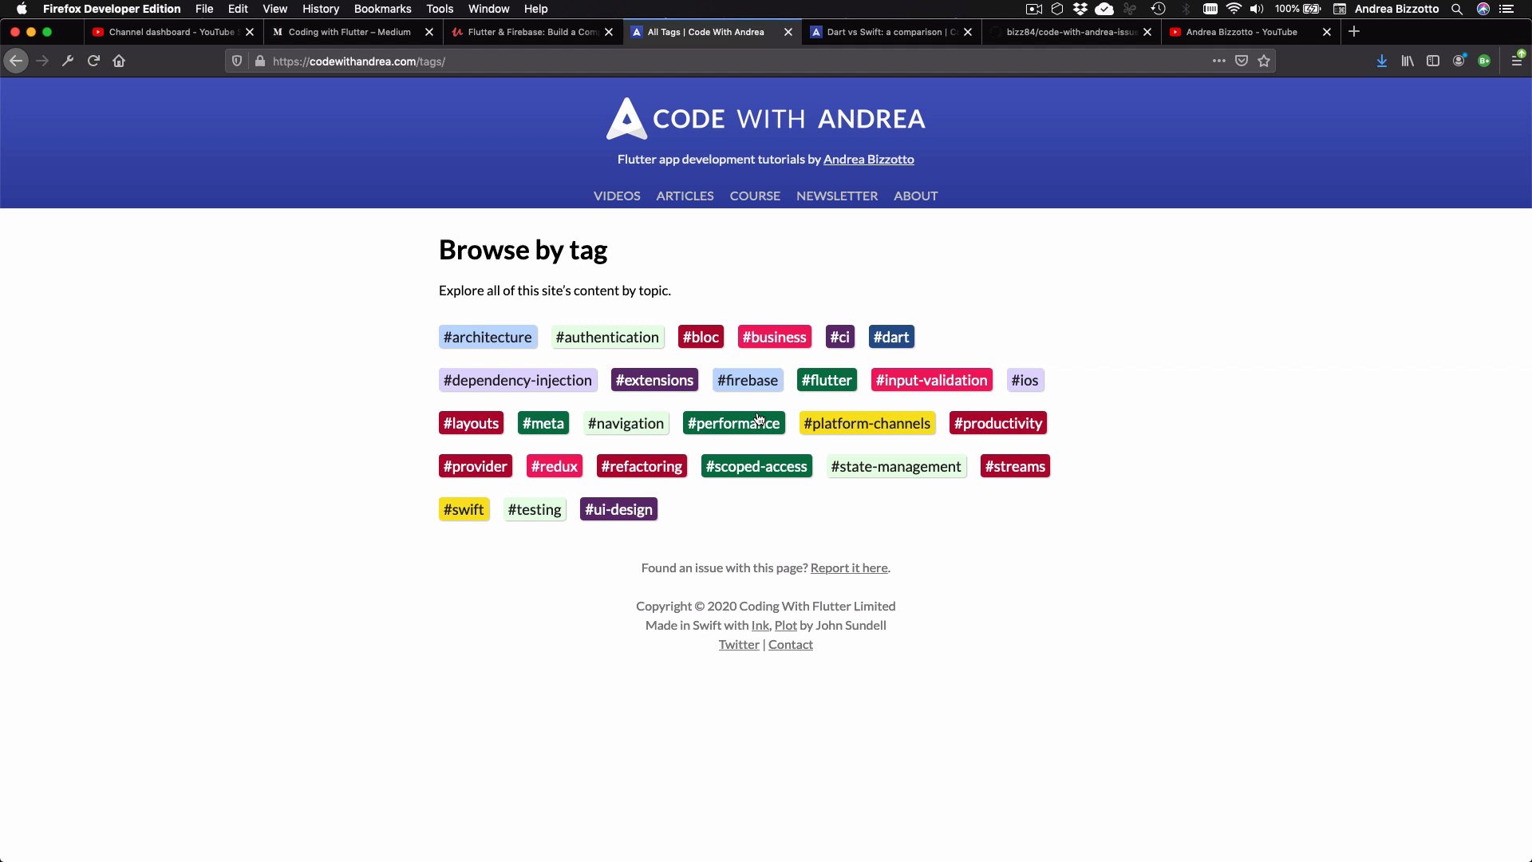
click(888, 32)
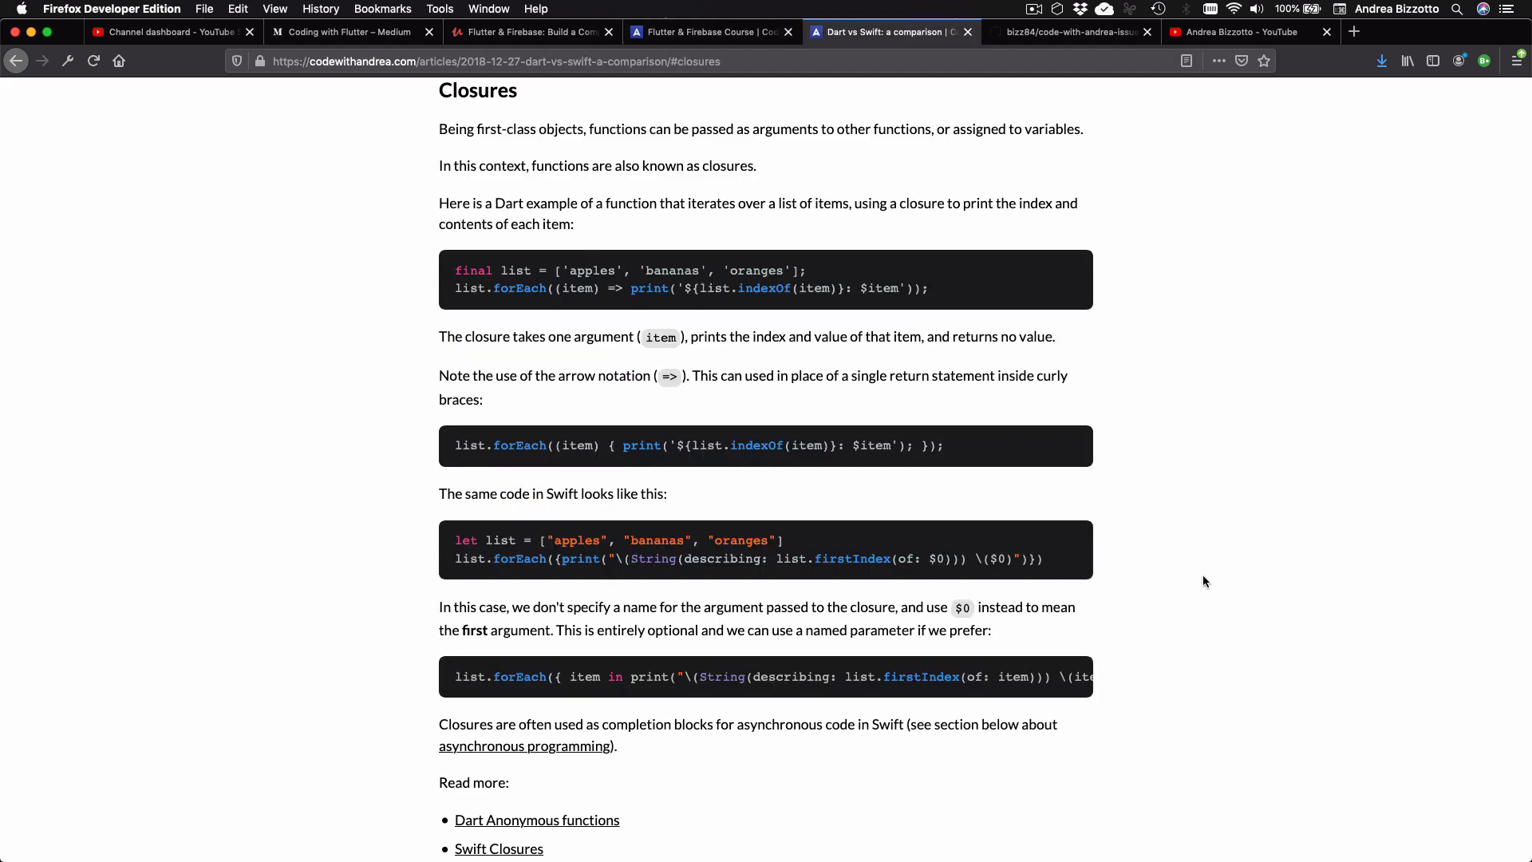
mouse_move(1015, 403)
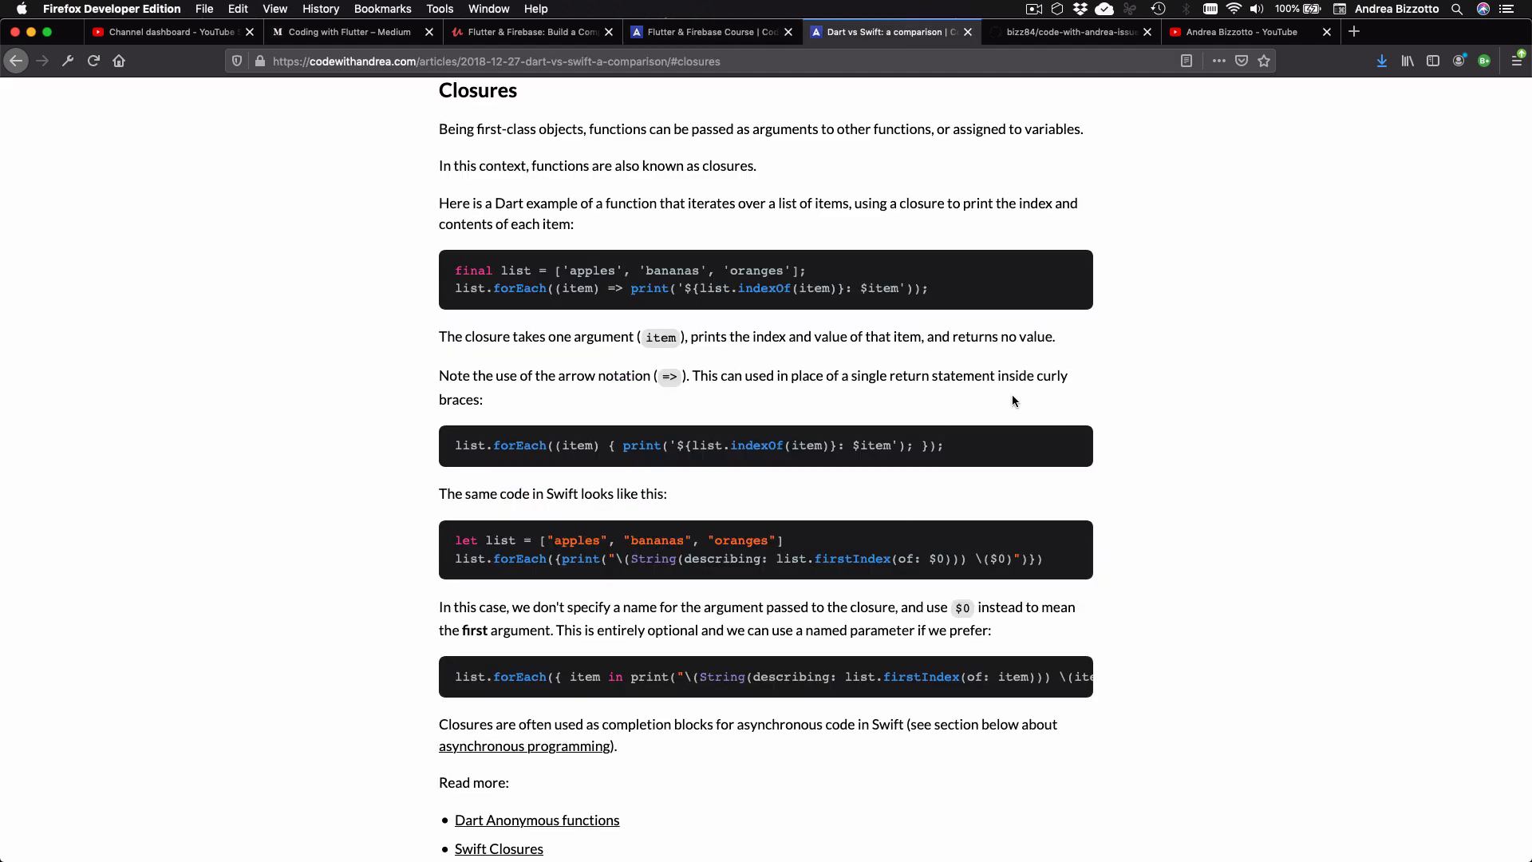
mouse_move(1160, 623)
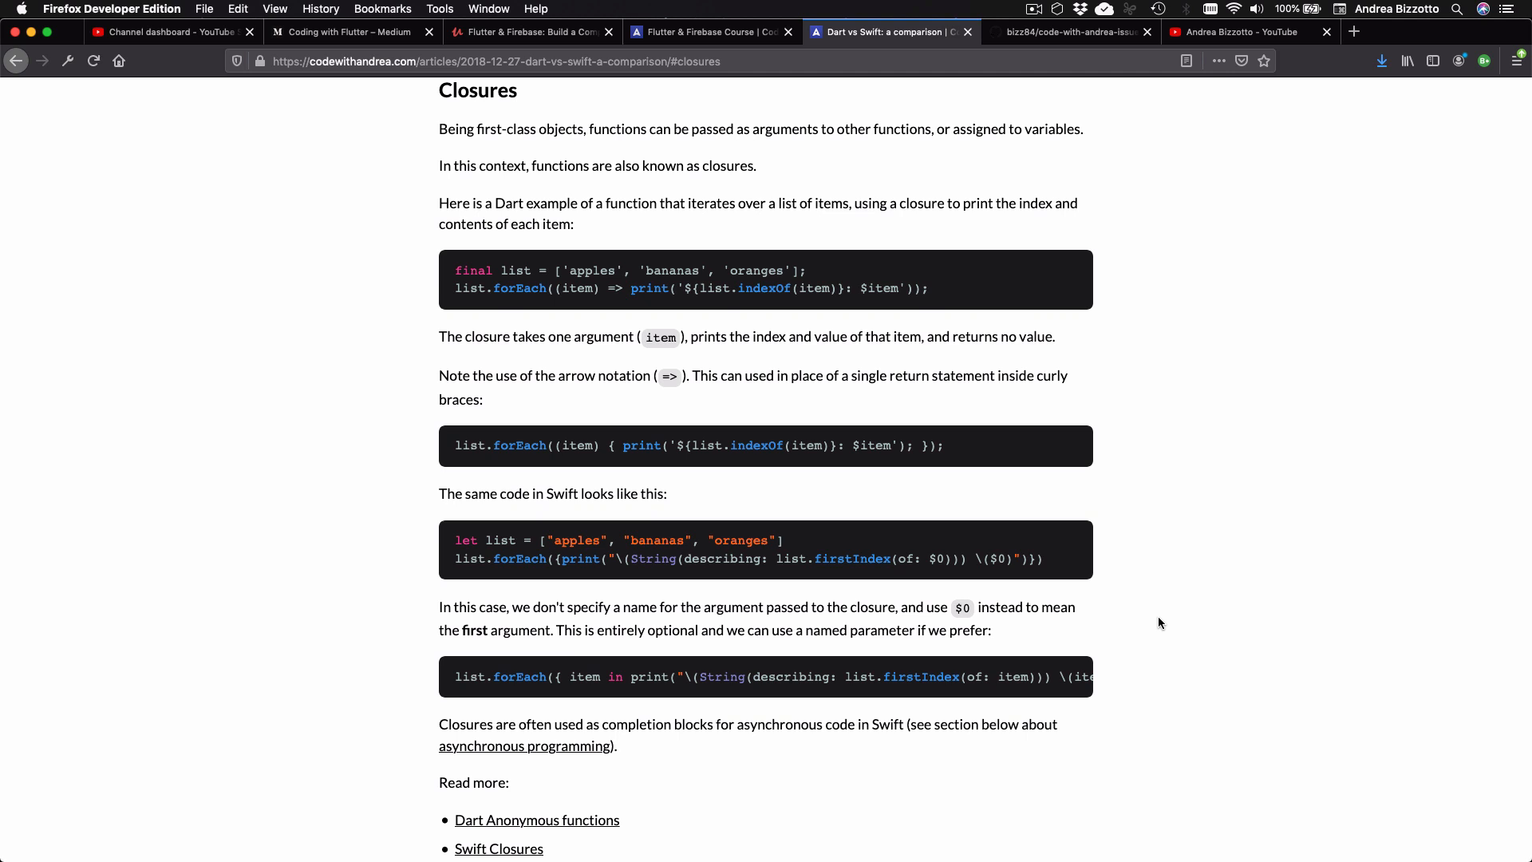
click(712, 32)
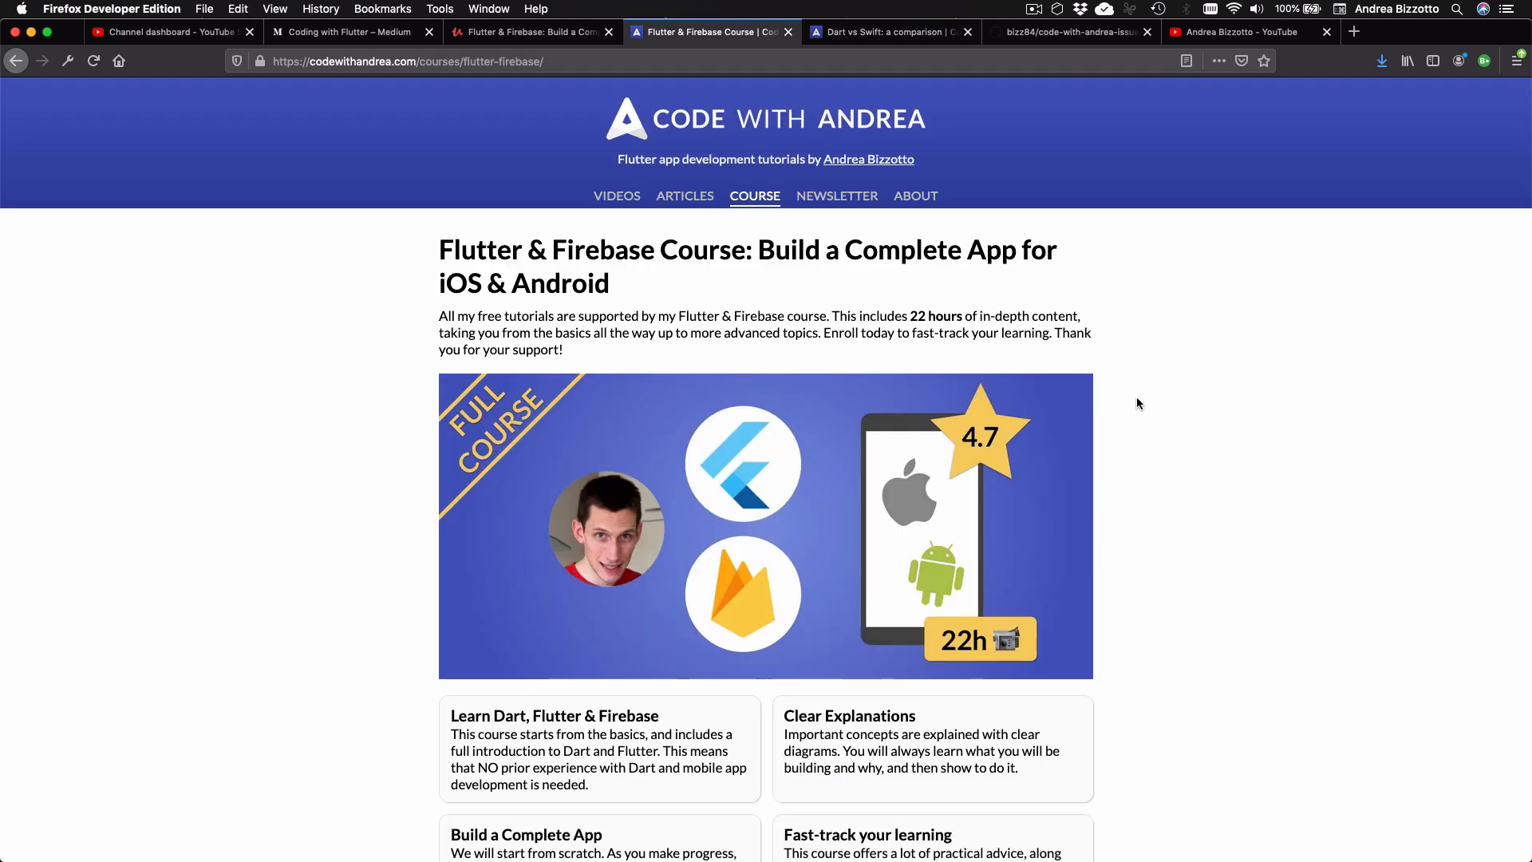
mouse_move(1107, 356)
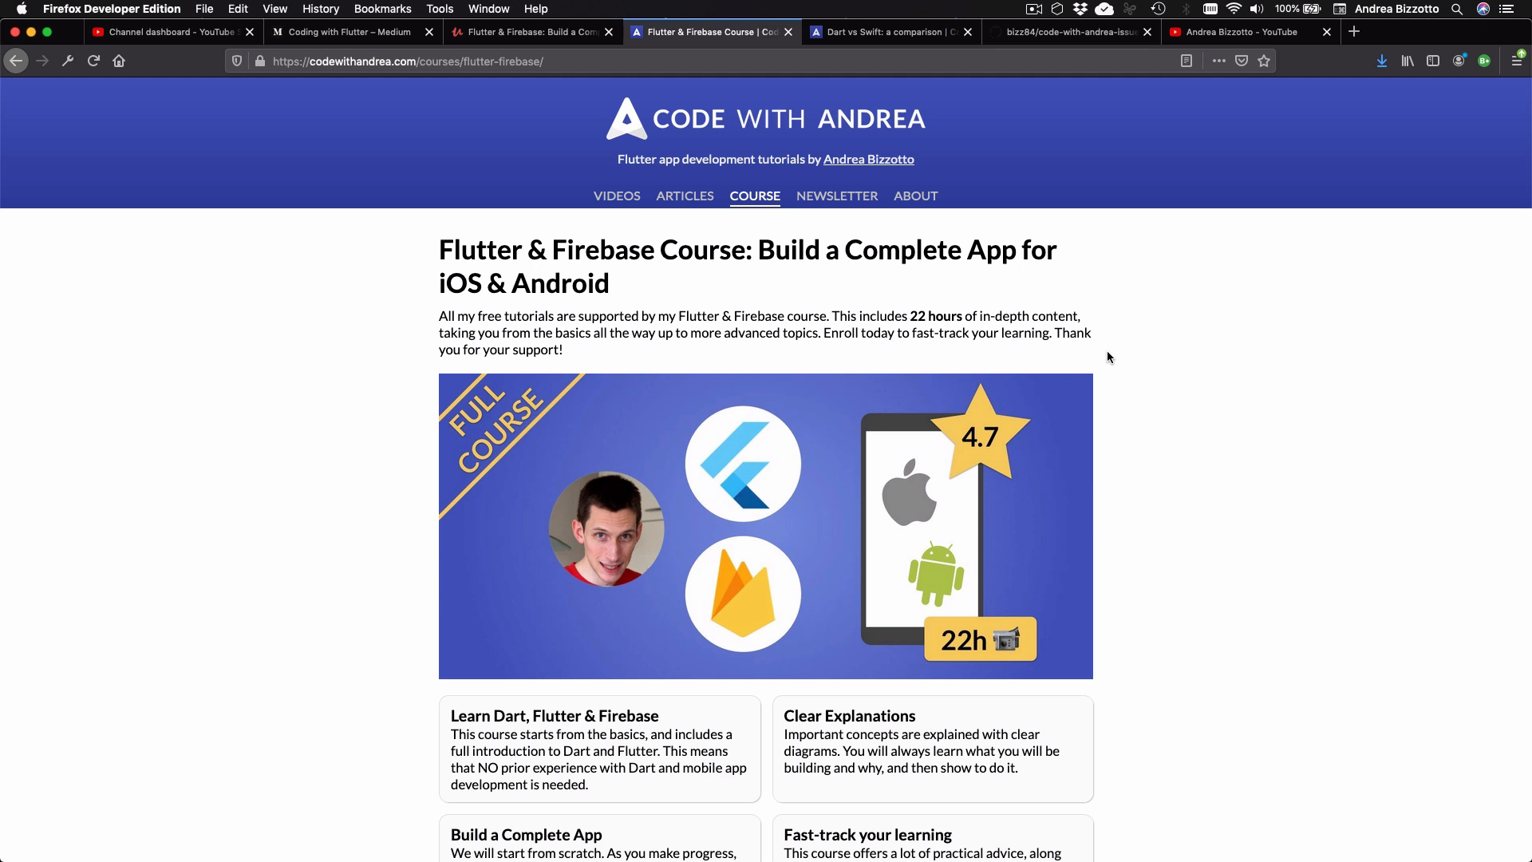
mouse_move(1169, 415)
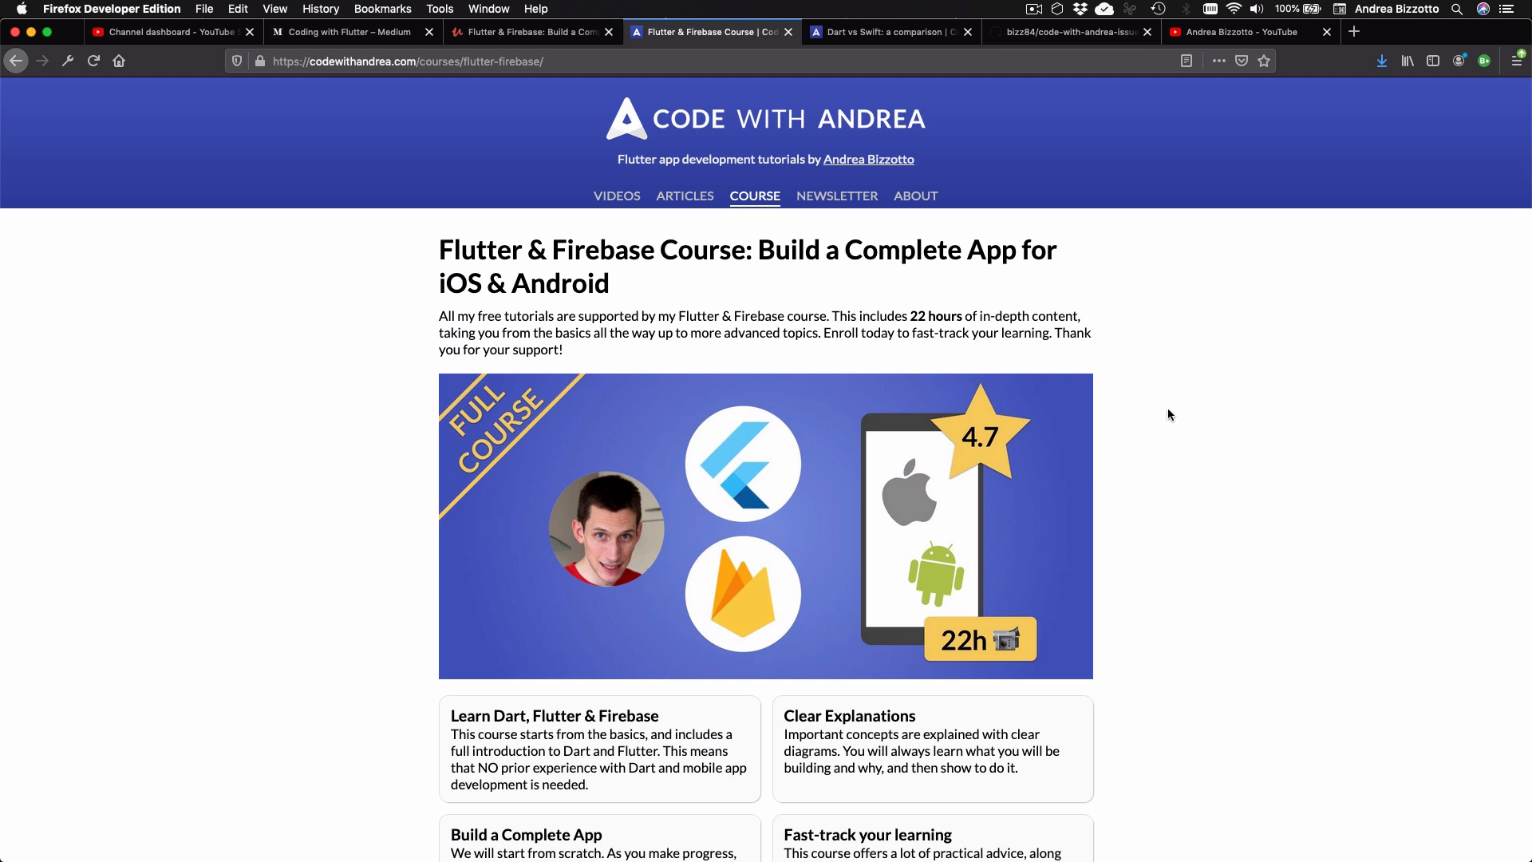
Scroll the Flutter & Firebase course page down to its $14.99 offer and student reviews
scroll(down, 3)
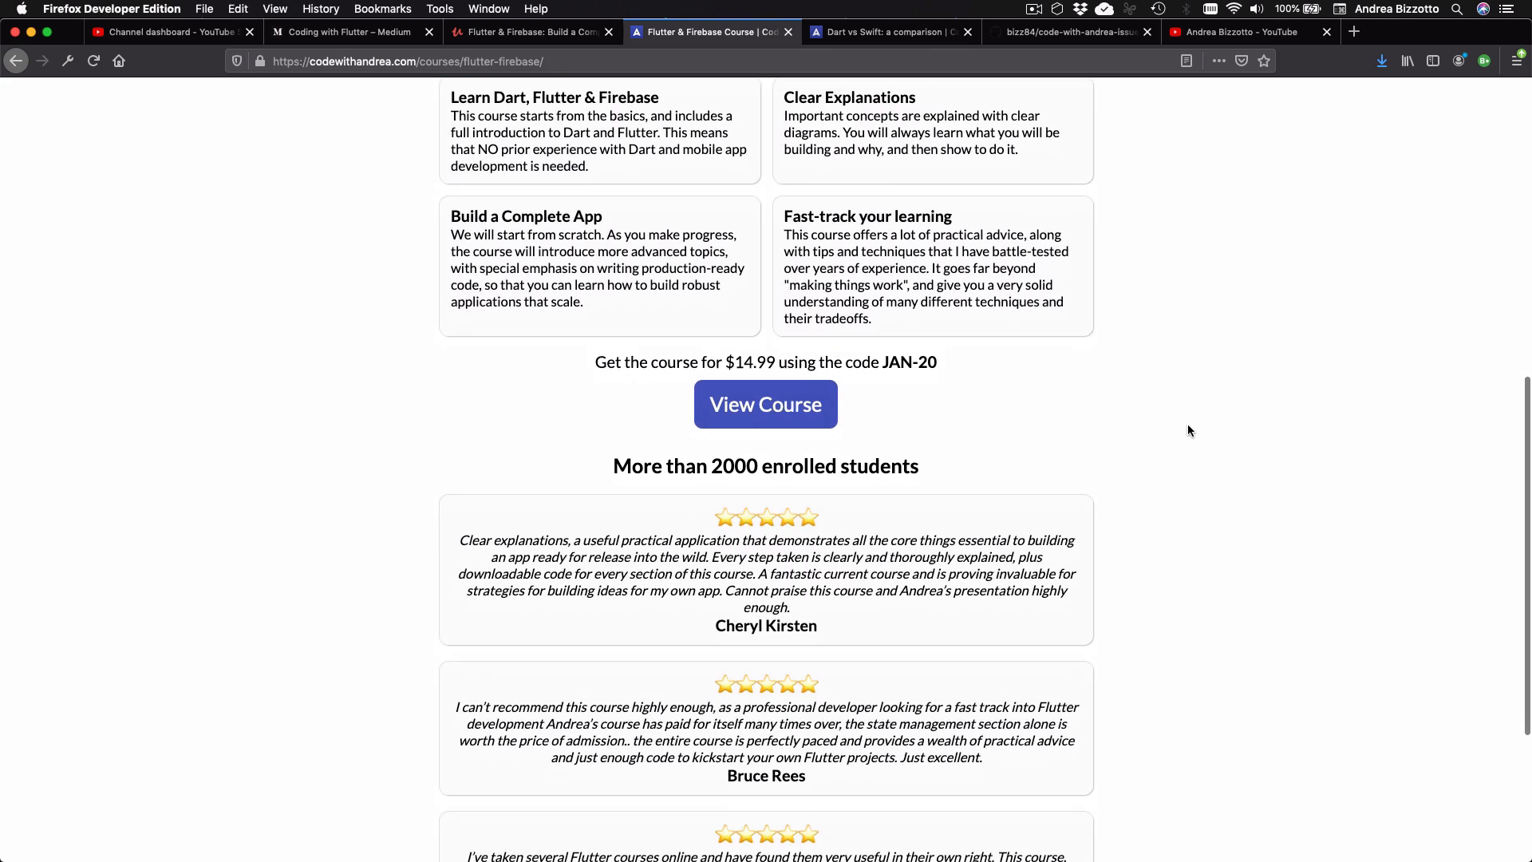
mouse_move(1037, 429)
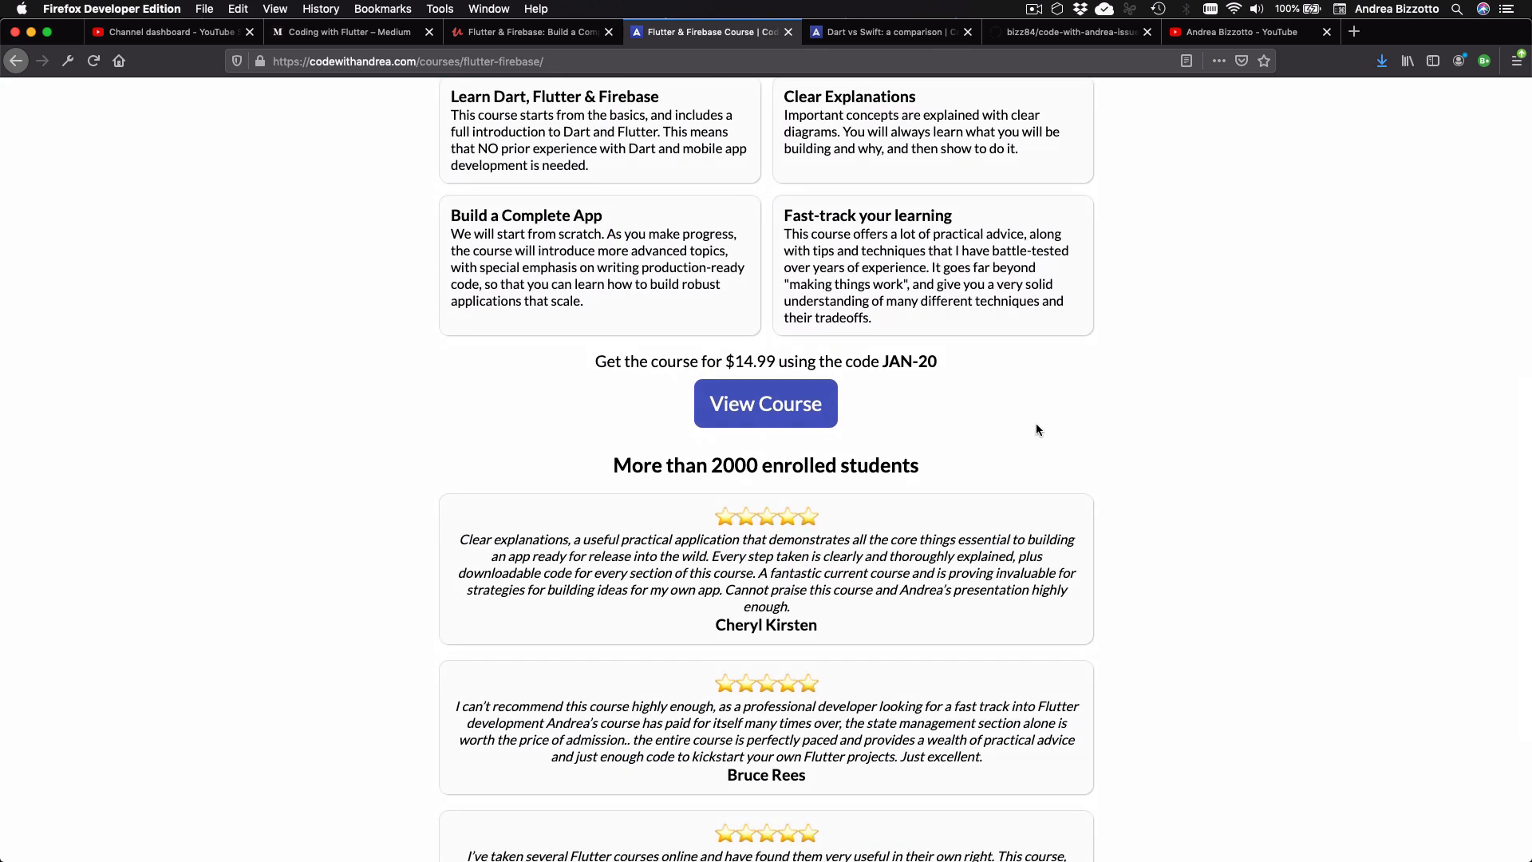
mouse_move(769, 369)
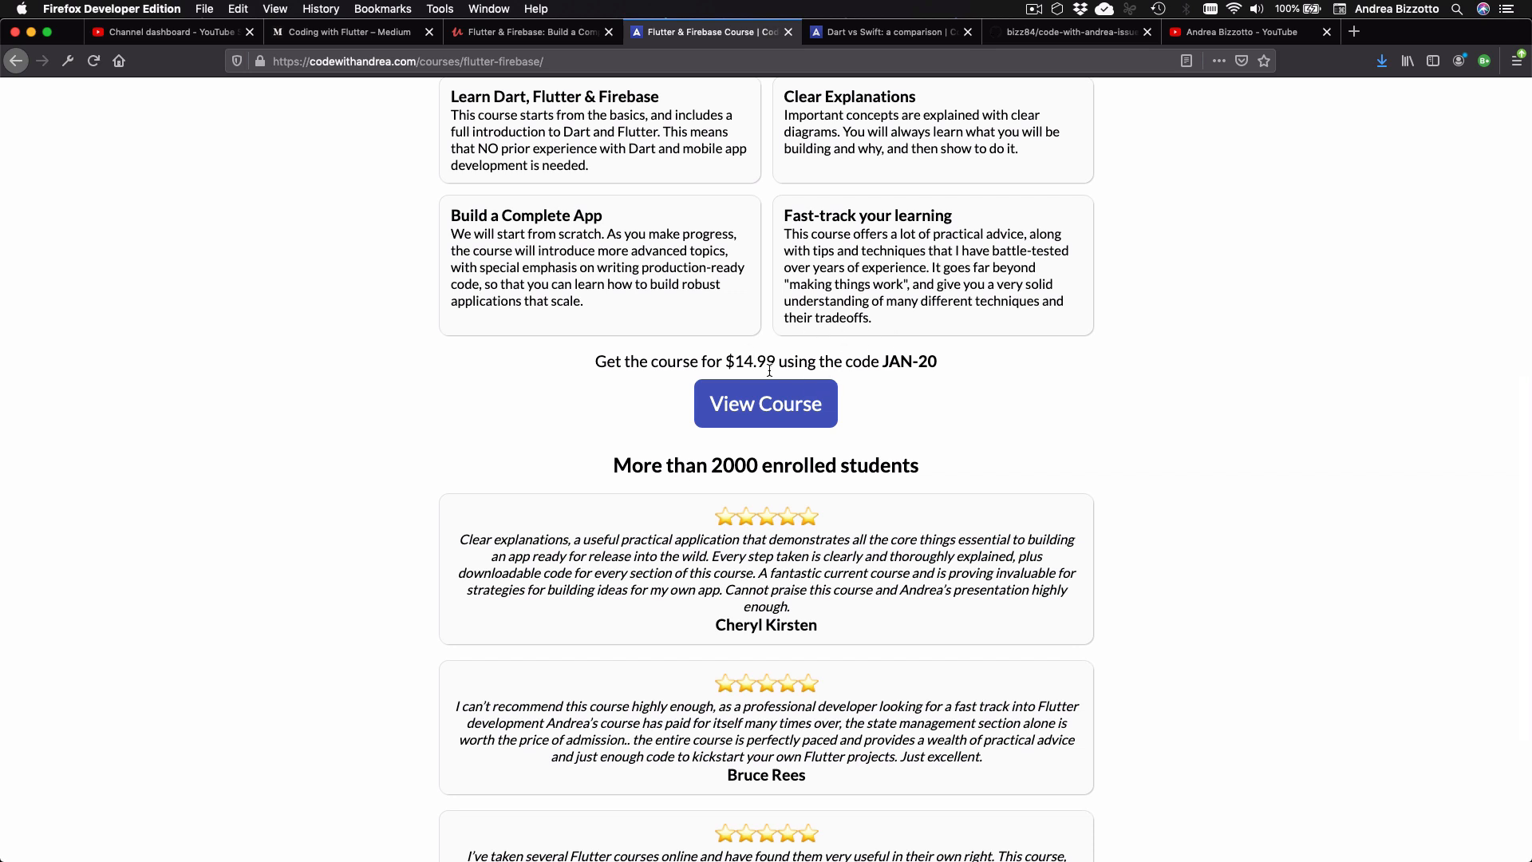
mouse_move(1034, 488)
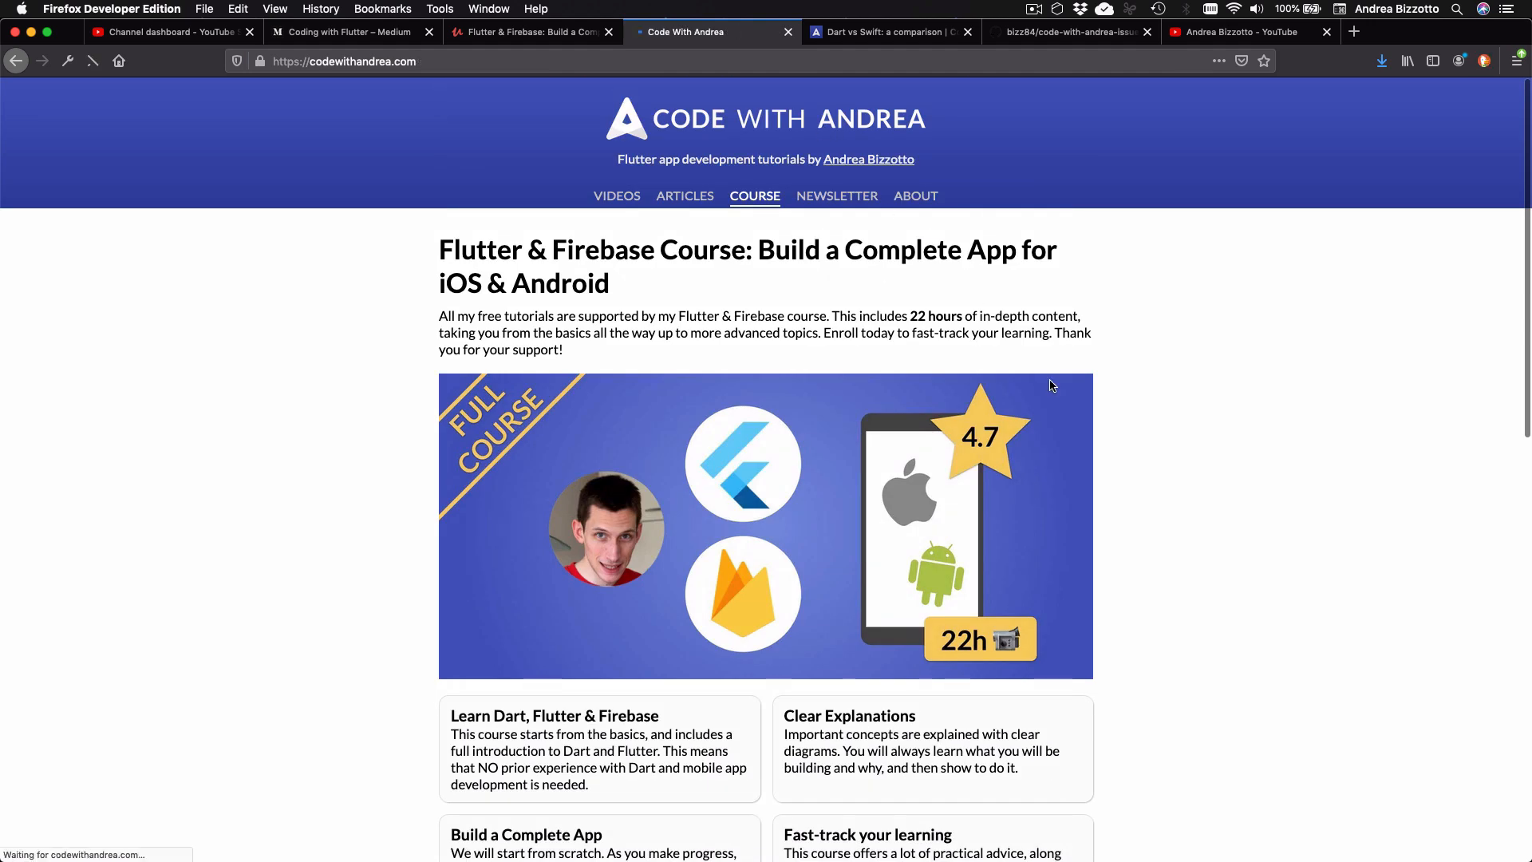
Scroll the home page to its footer and follow 'Report it here' to the GitHub issue tracker
scroll(down, 3)
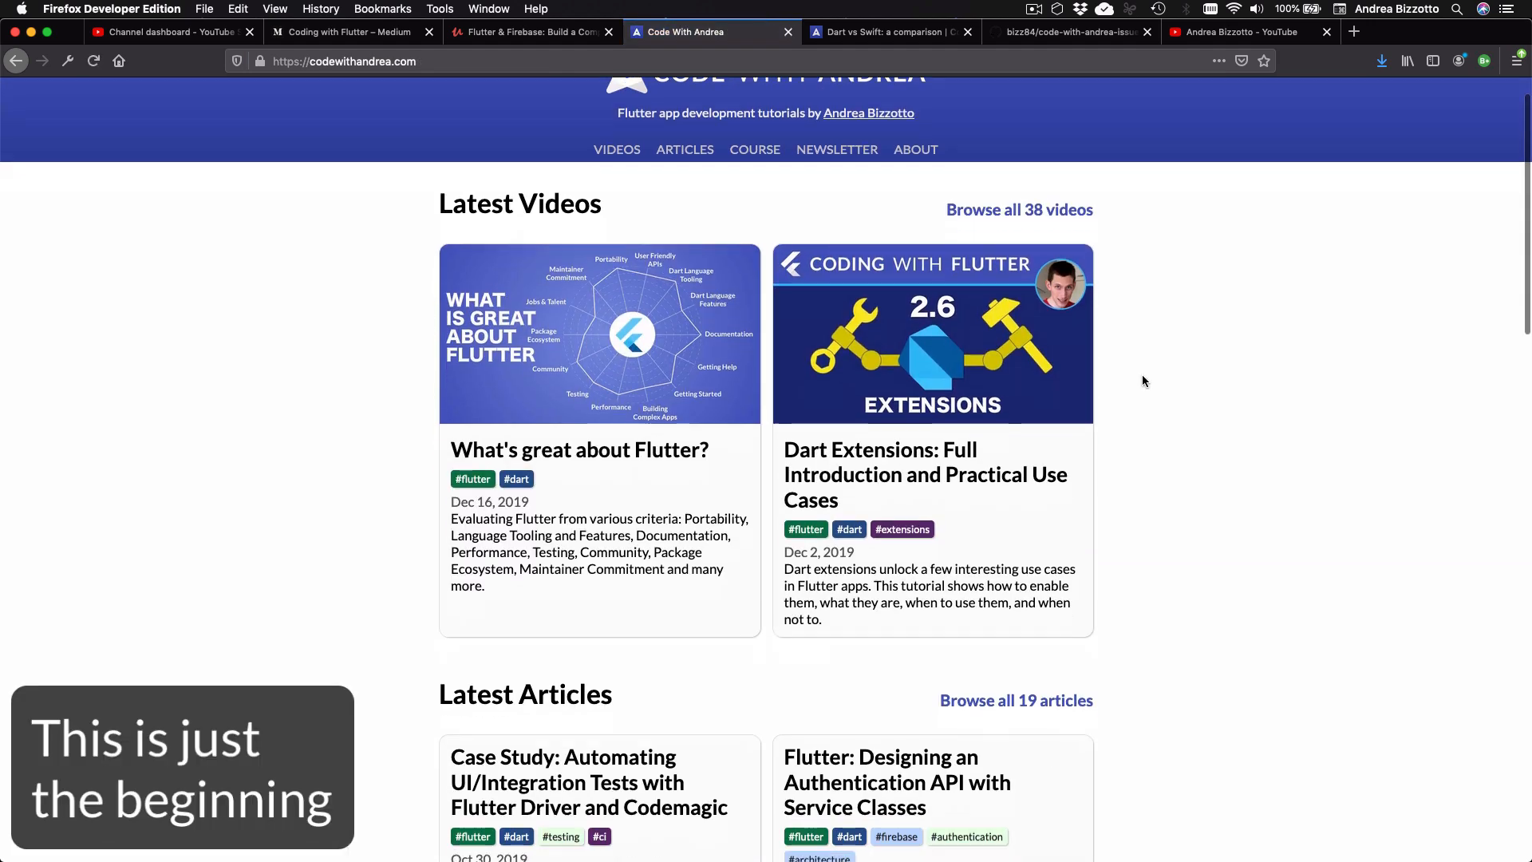
scroll(down, 3)
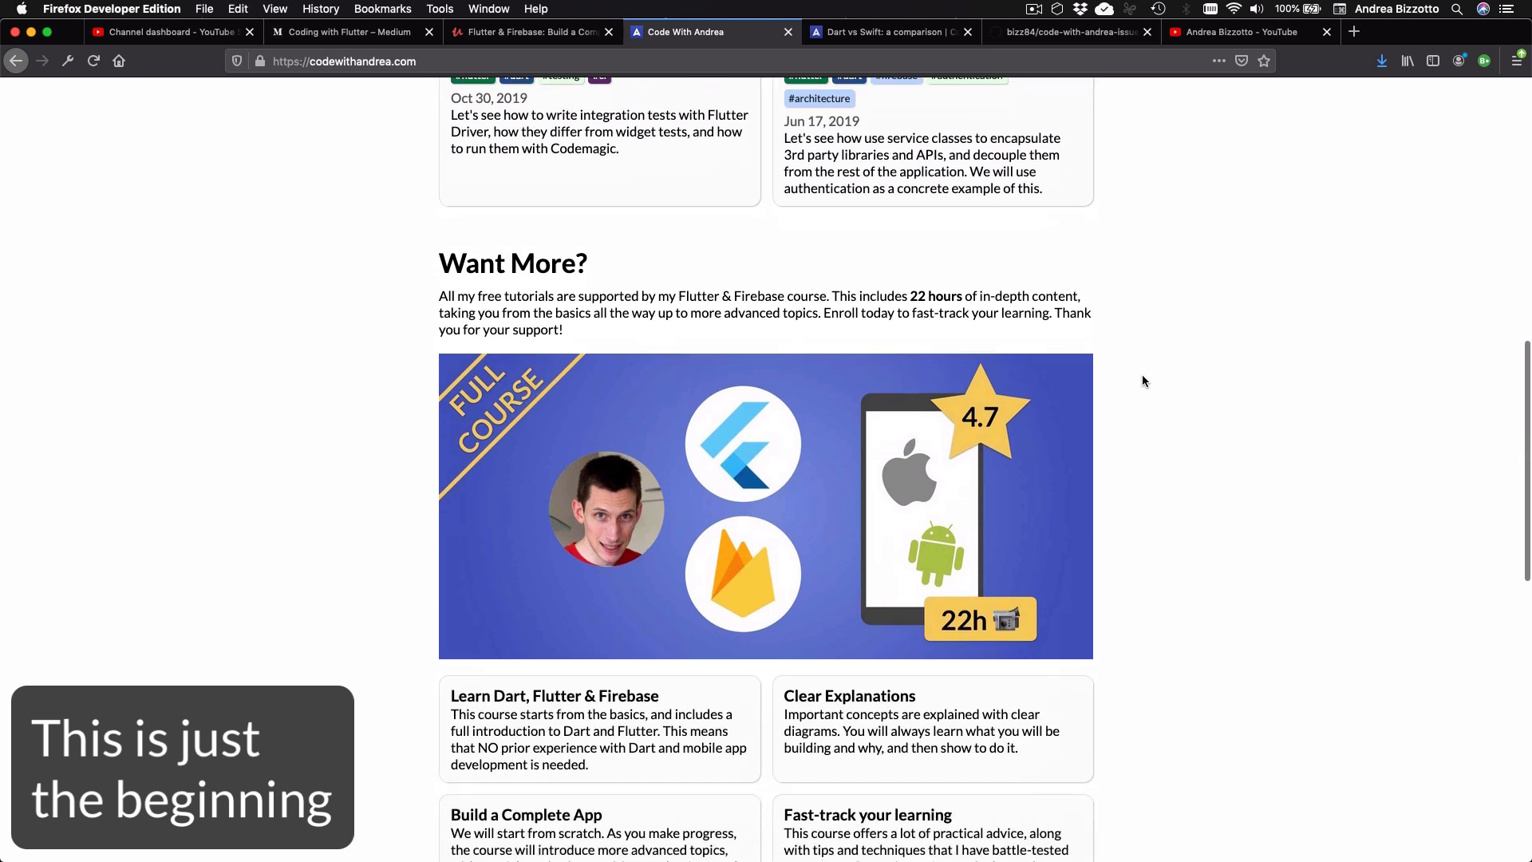
scroll(down, 3)
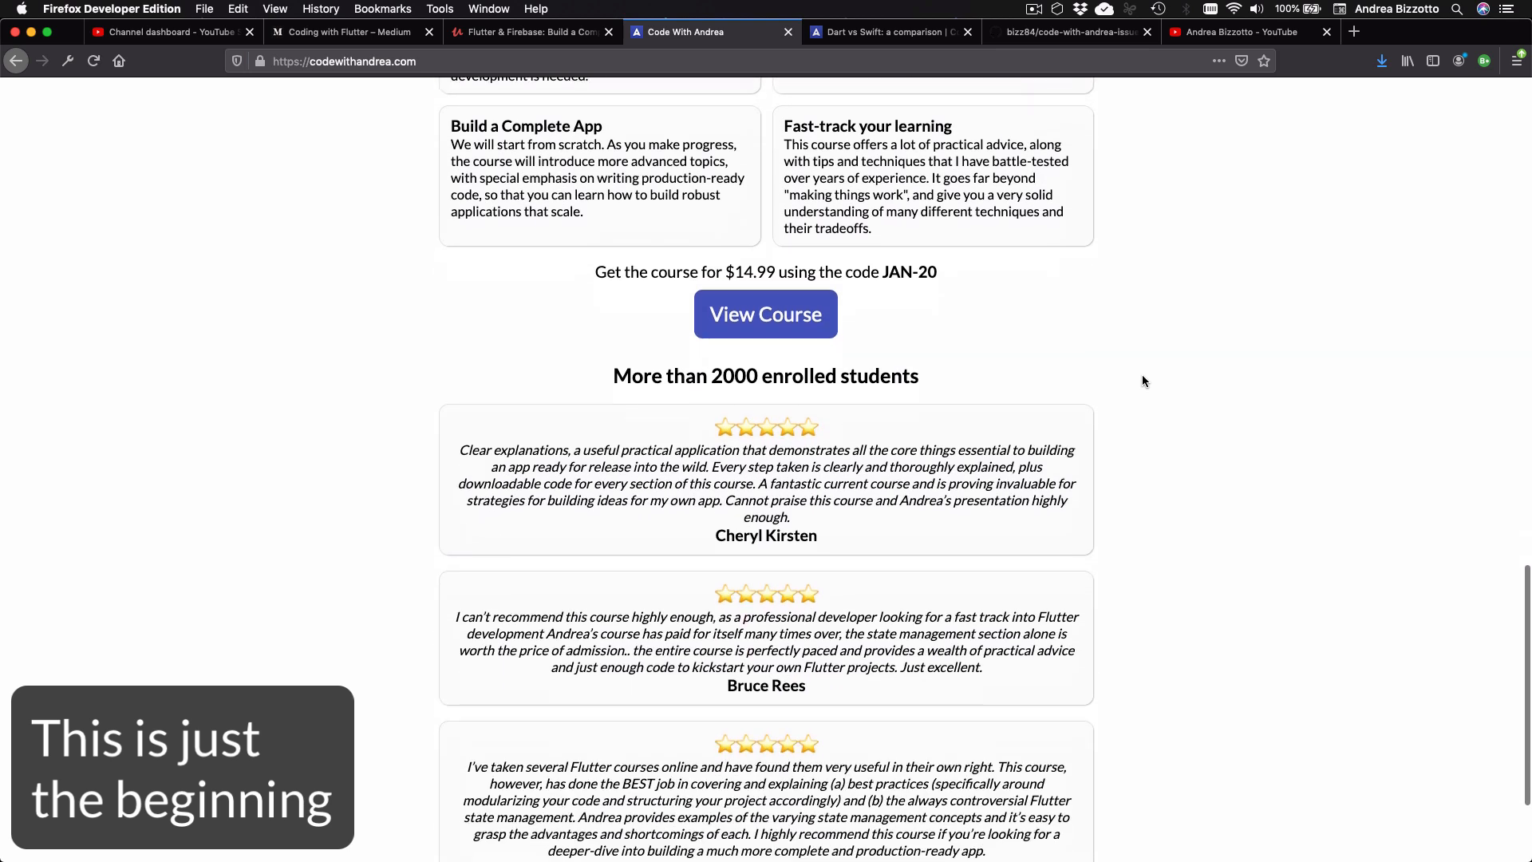
scroll(down, 3)
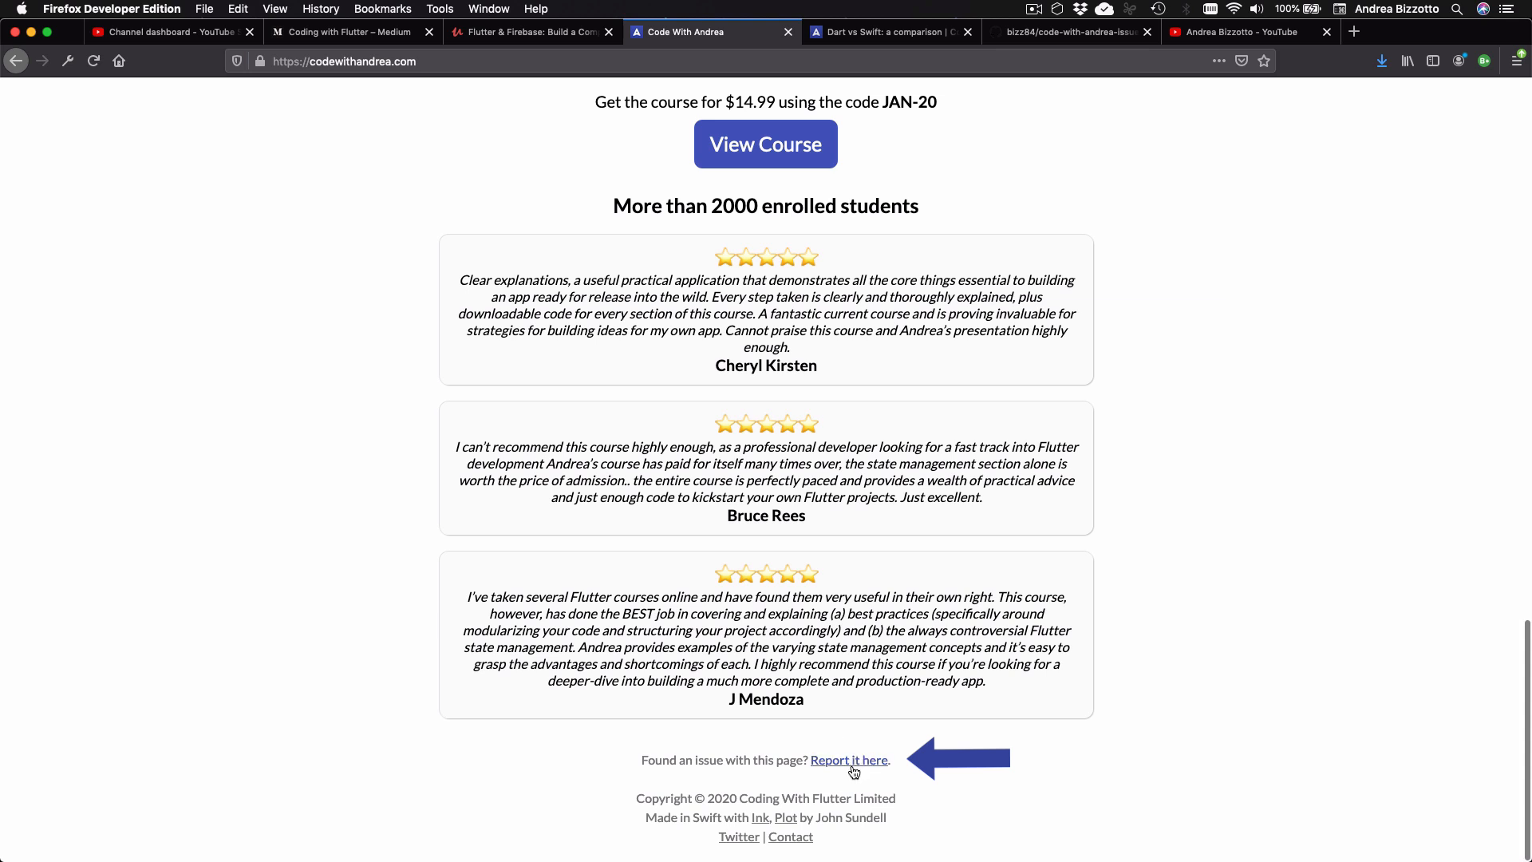
click(849, 760)
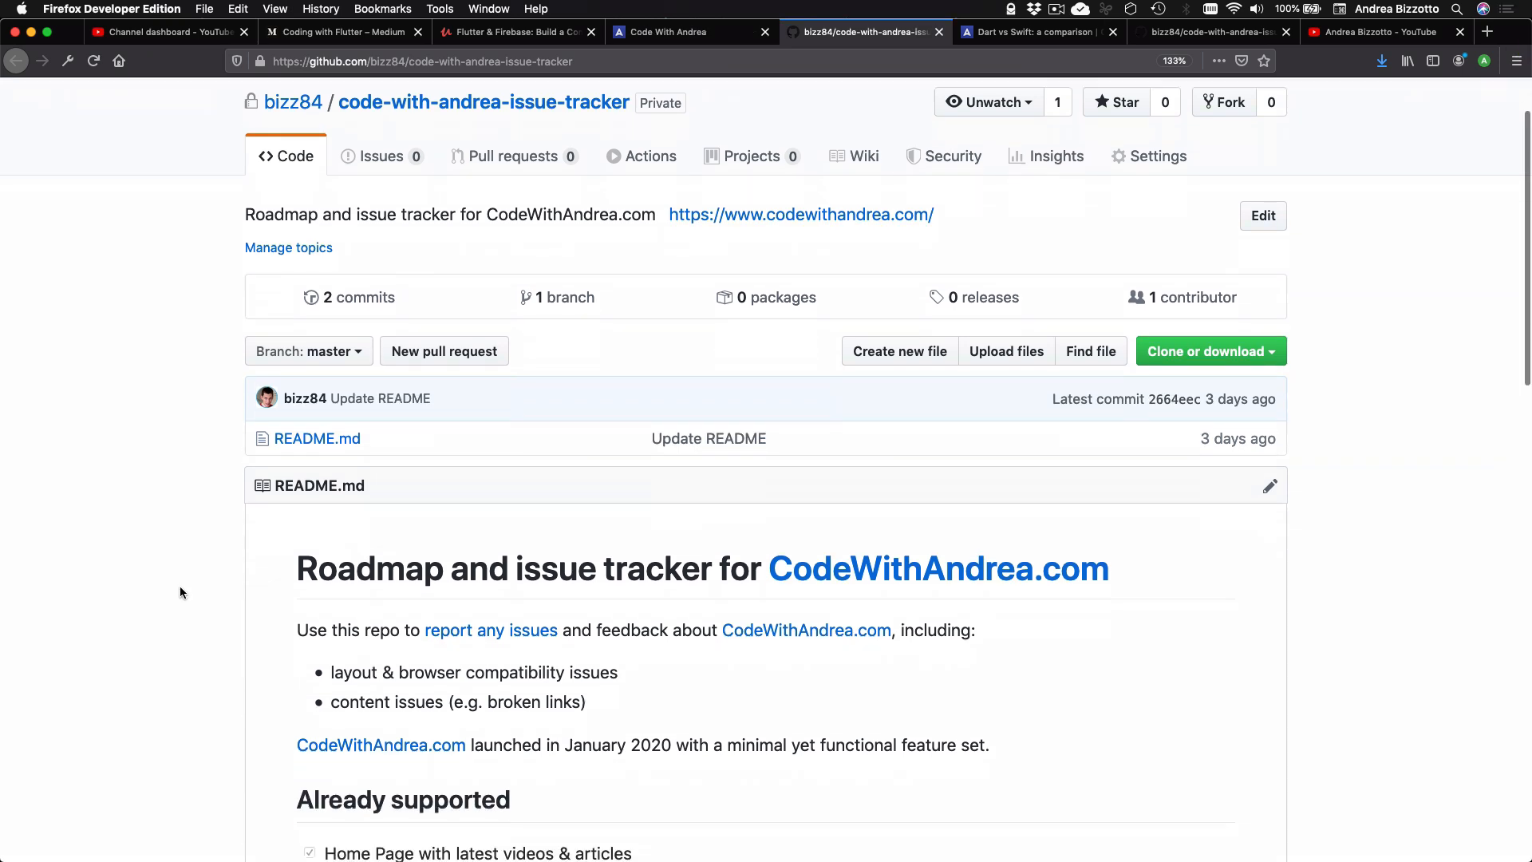
Scroll the issue tracker README to the Already supported and Site Generator Roadmap sections
scroll(down, 3)
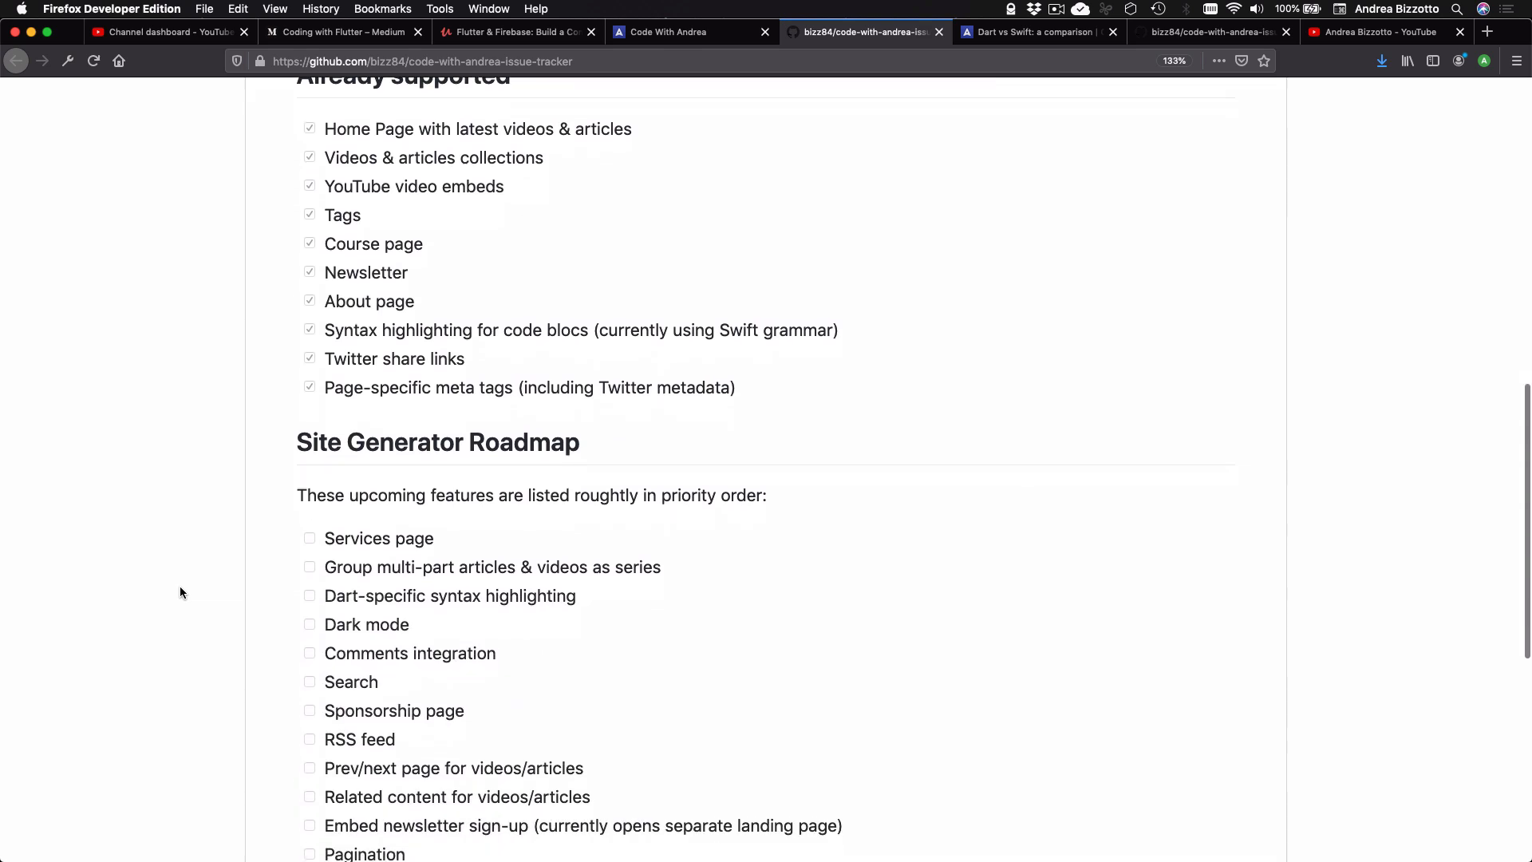
scroll(down, 3)
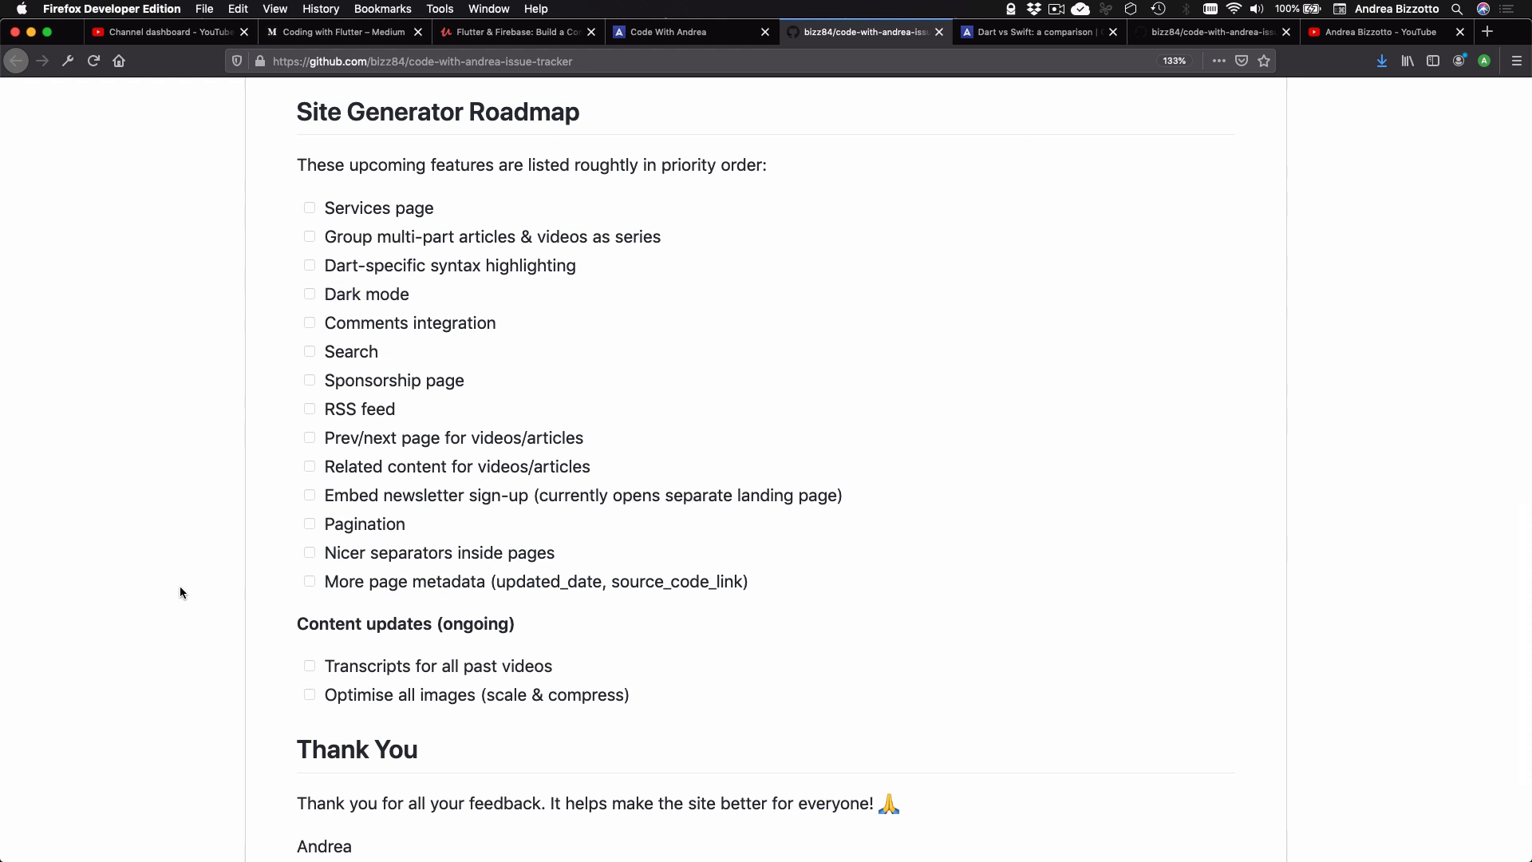
mouse_move(429, 589)
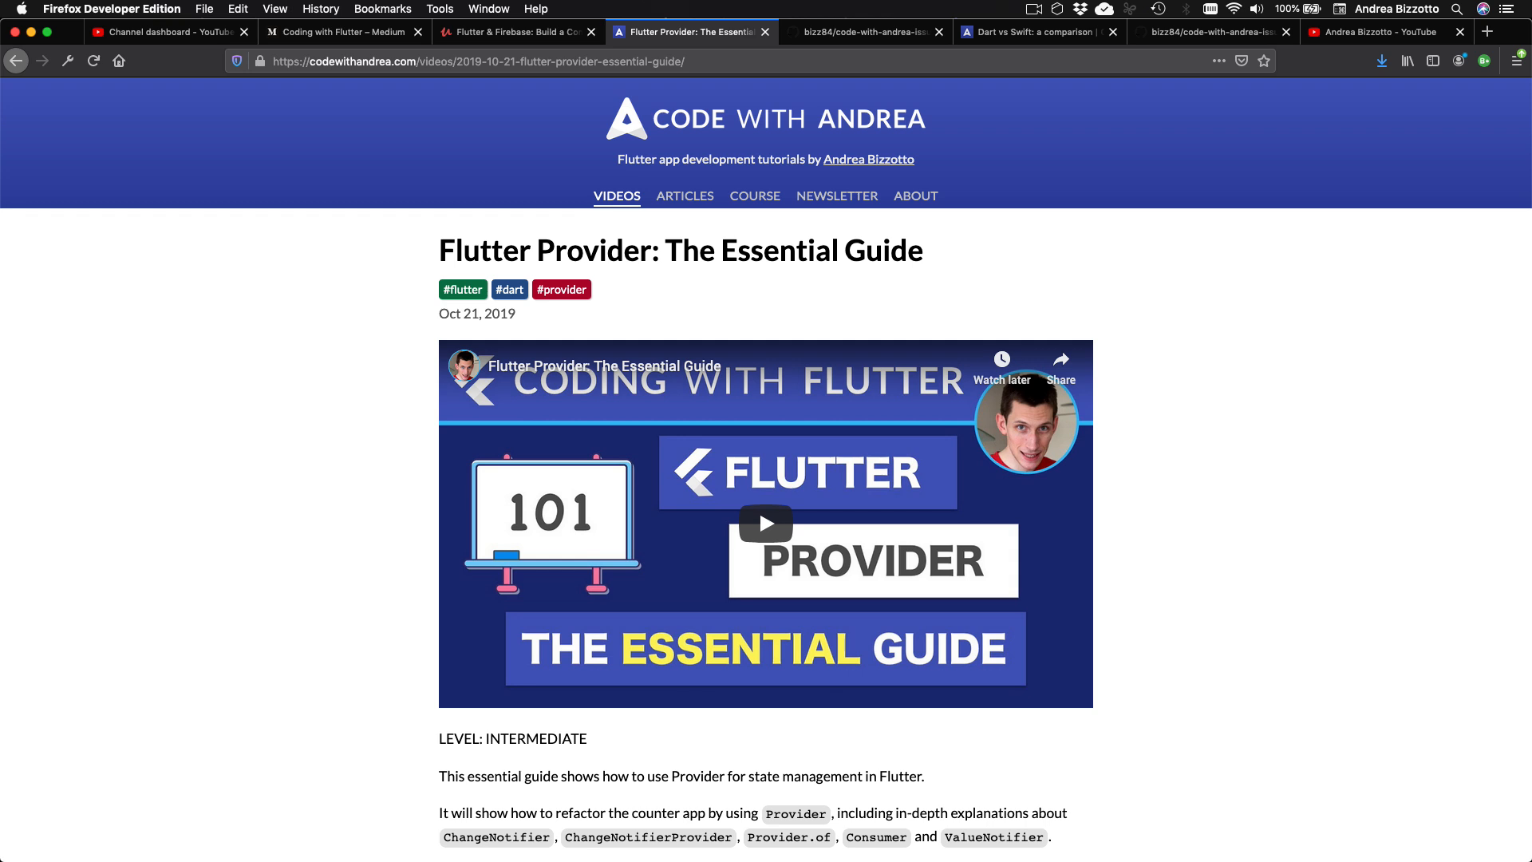
mouse_move(653, 237)
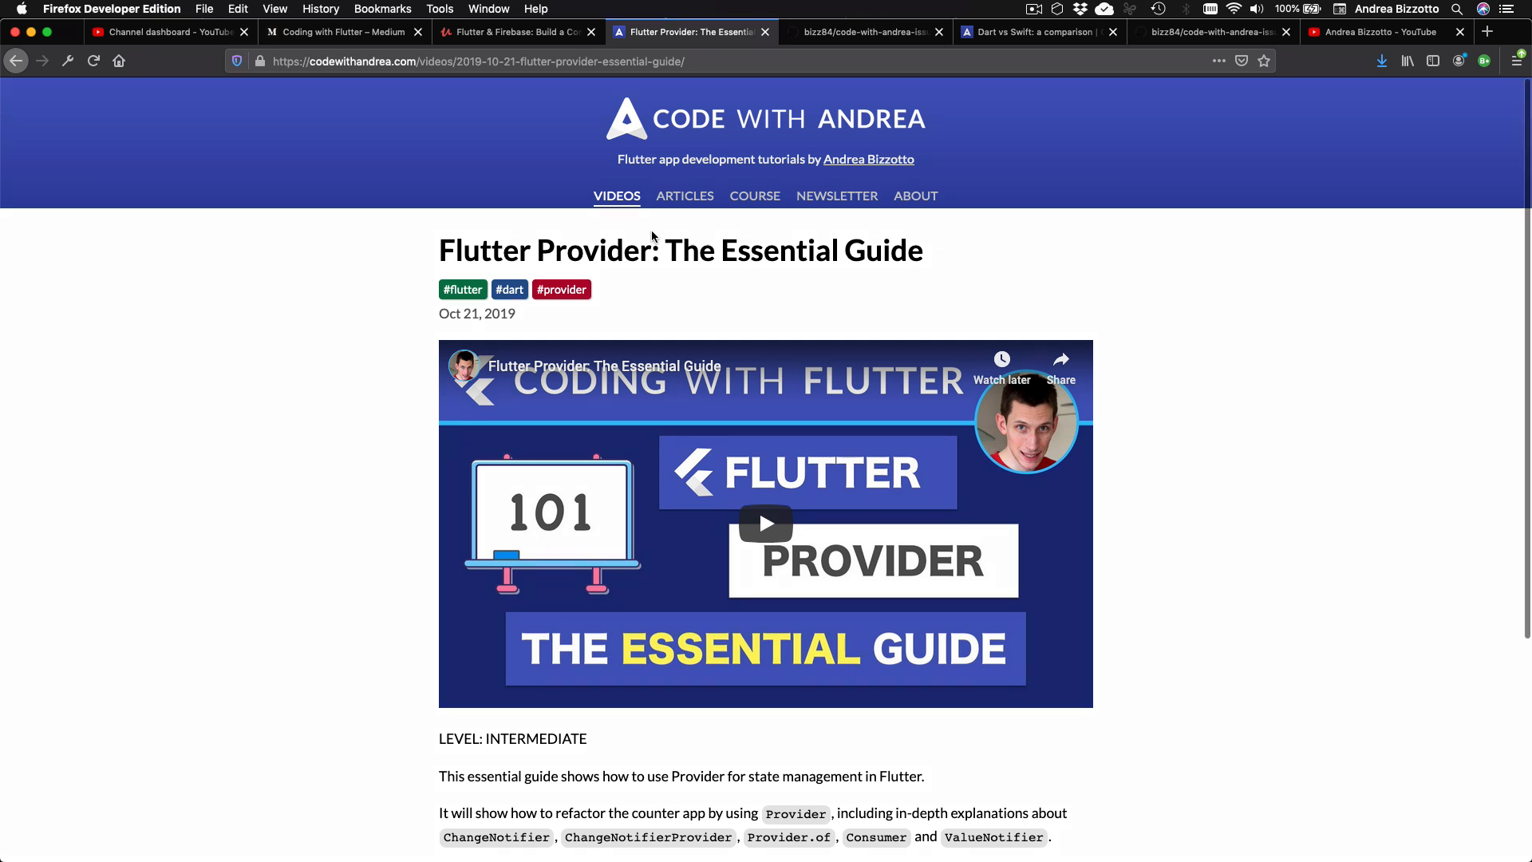
Go to the all-videos page via VIDEOS, then switch to Andrea Bizzotto's YouTube channel
click(616, 194)
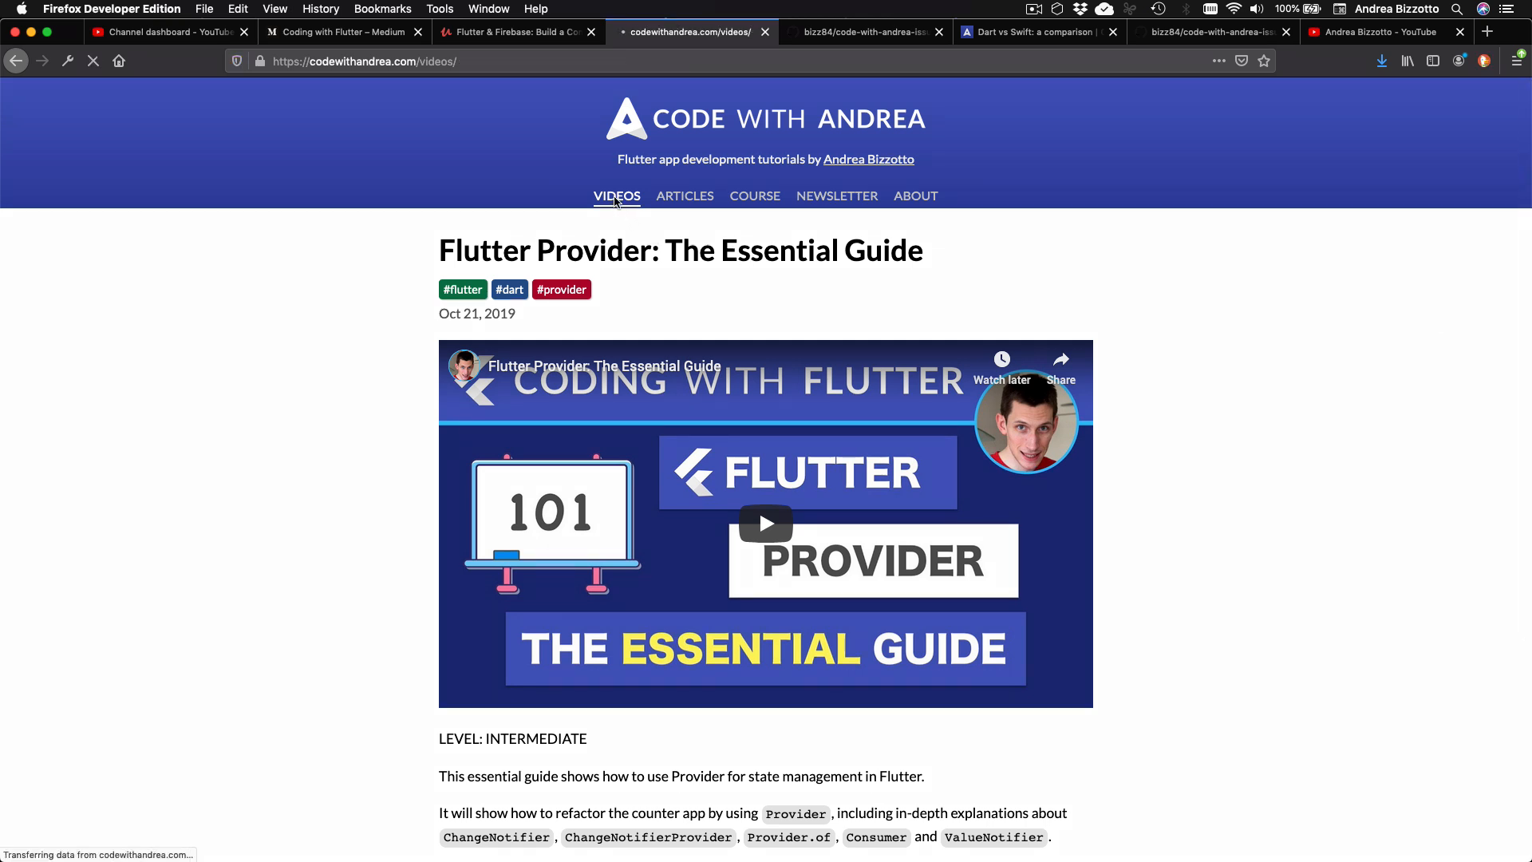
click(616, 195)
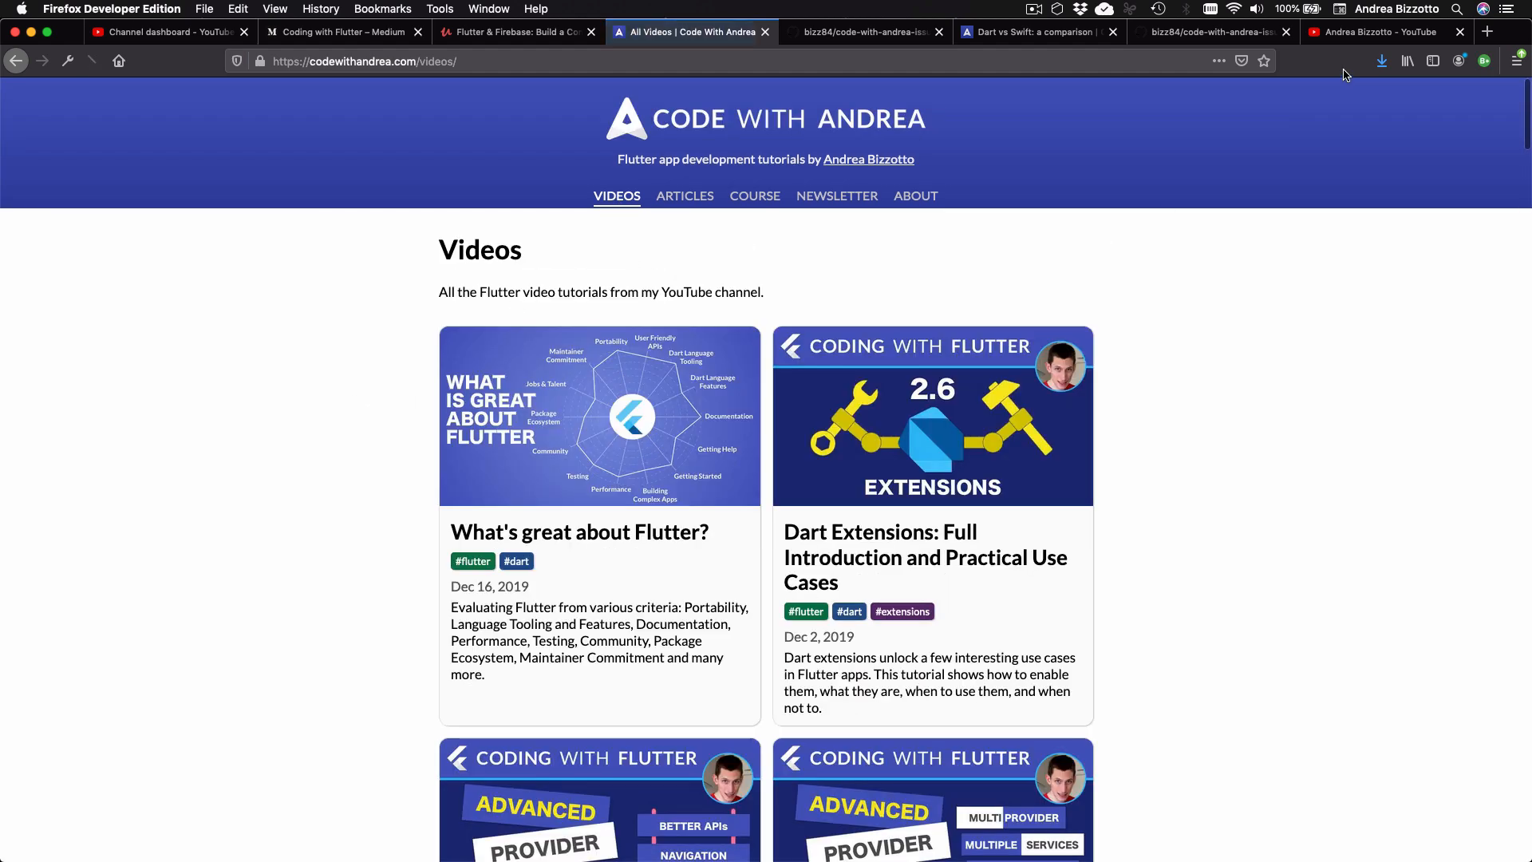
click(1368, 32)
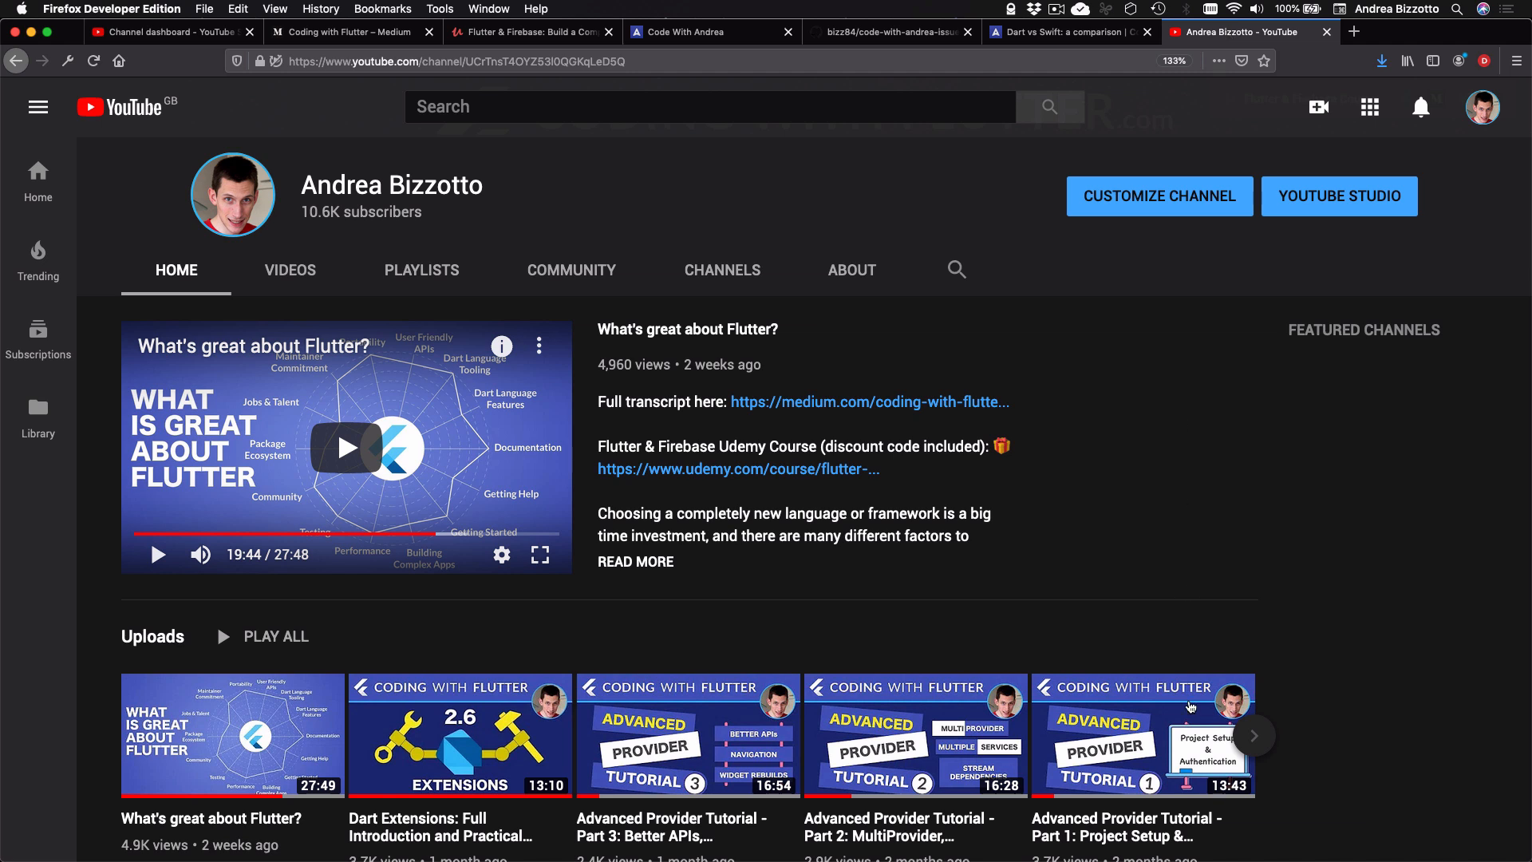